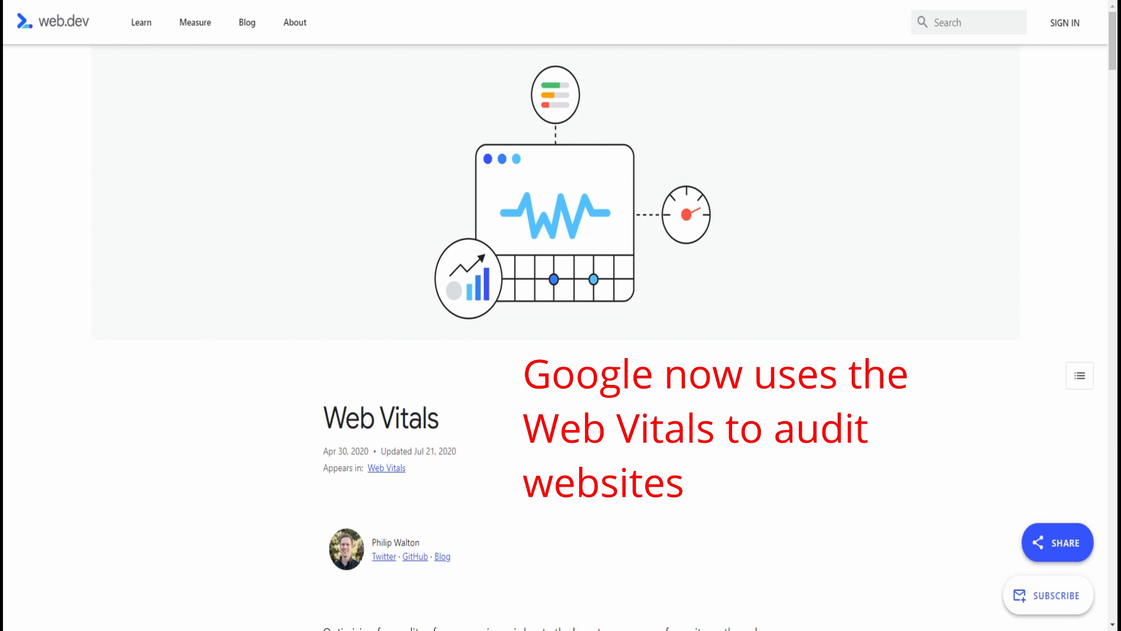
pyautogui.moveTo(207, 347)
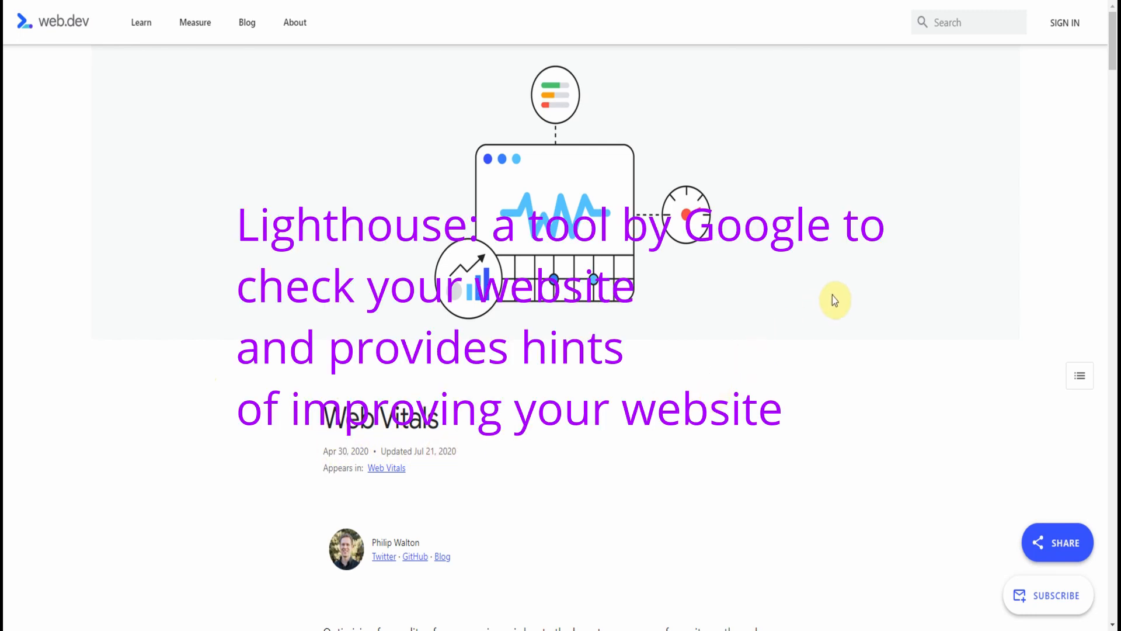
# Scroll the web.dev Web Vitals article down through the LCP, FID and CLS thresholds.
pyautogui.scroll(-3)
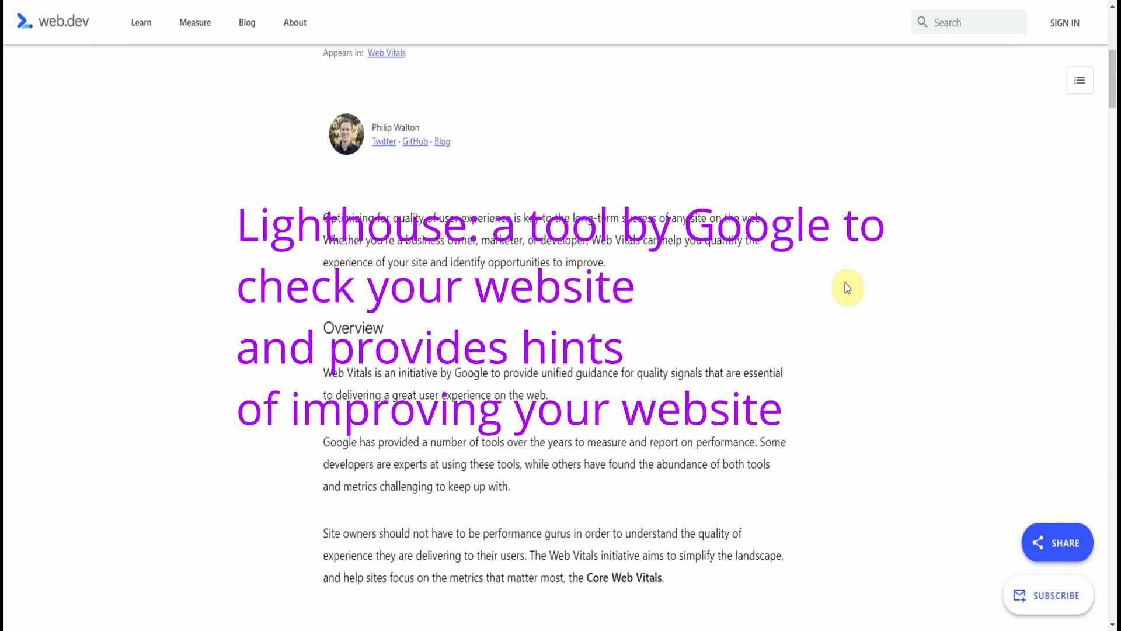
pyautogui.scroll(-3)
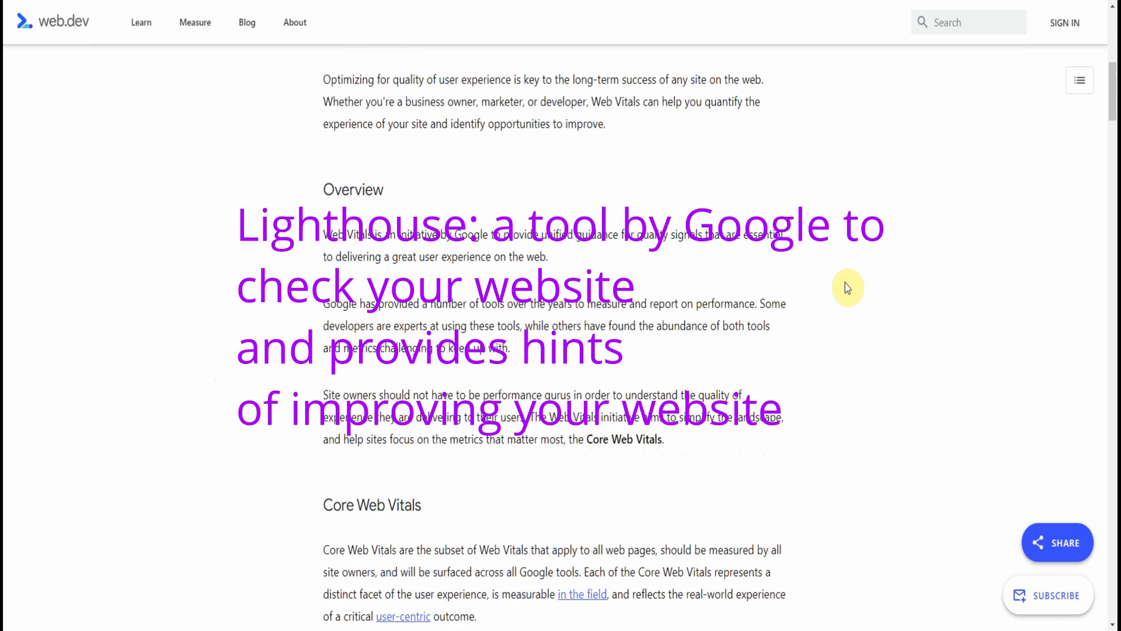
pyautogui.scroll(-3)
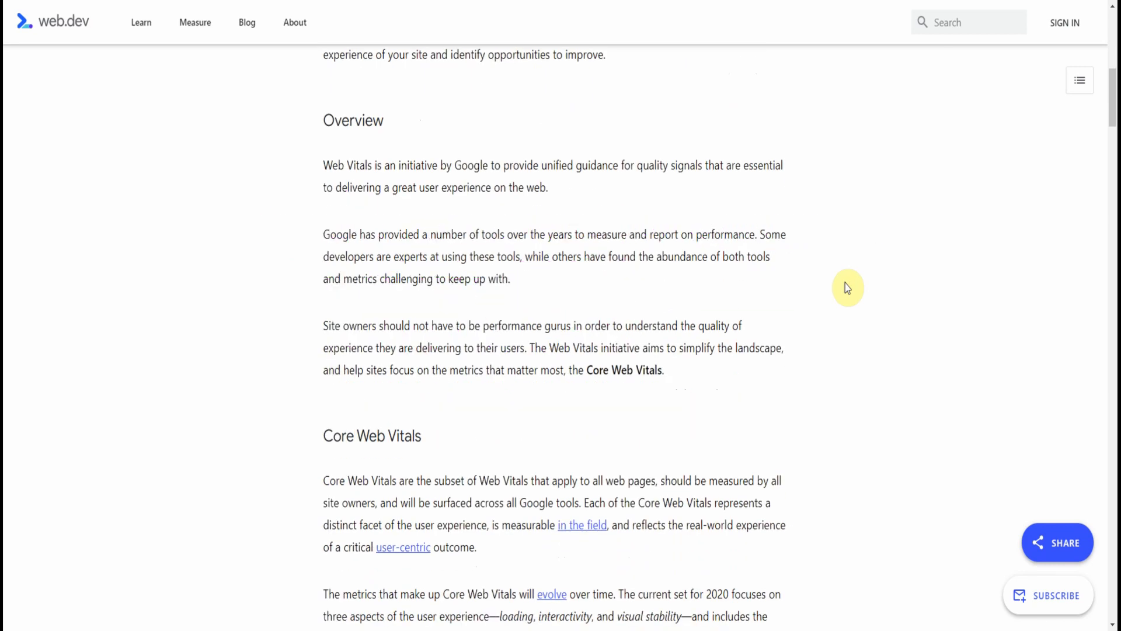
pyautogui.scroll(-3)
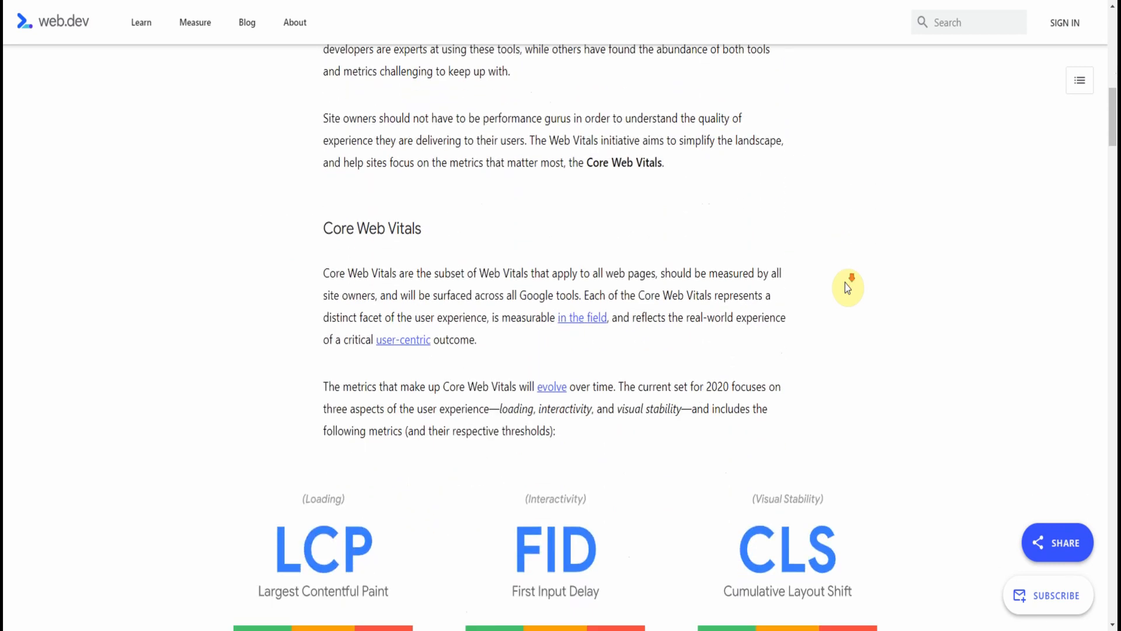
pyautogui.scroll(-3)
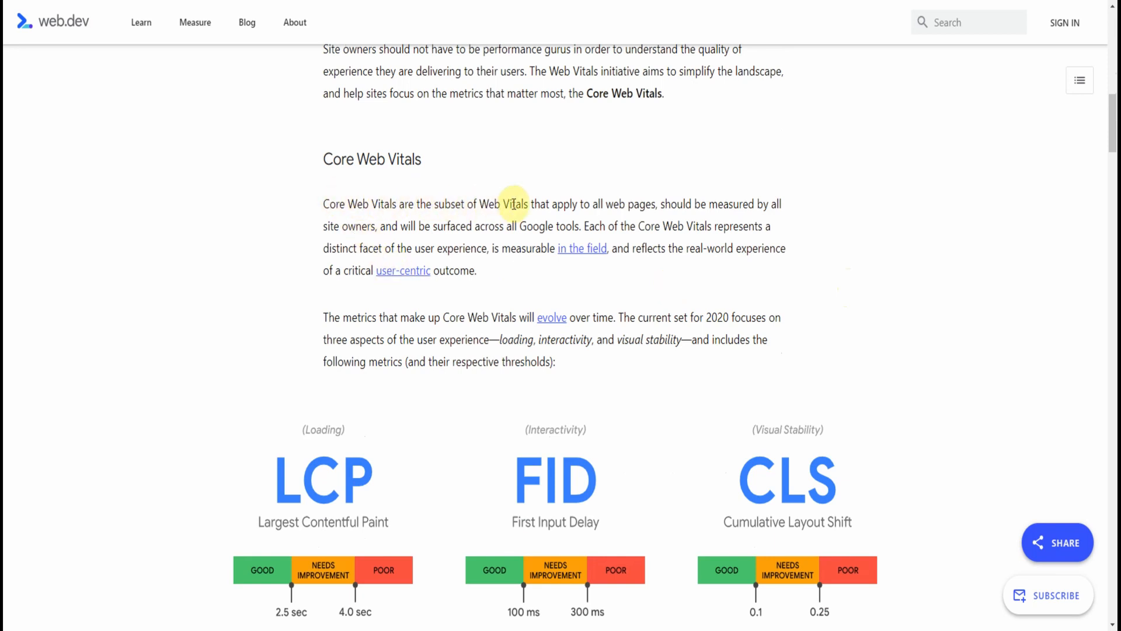
pyautogui.moveTo(527, 241)
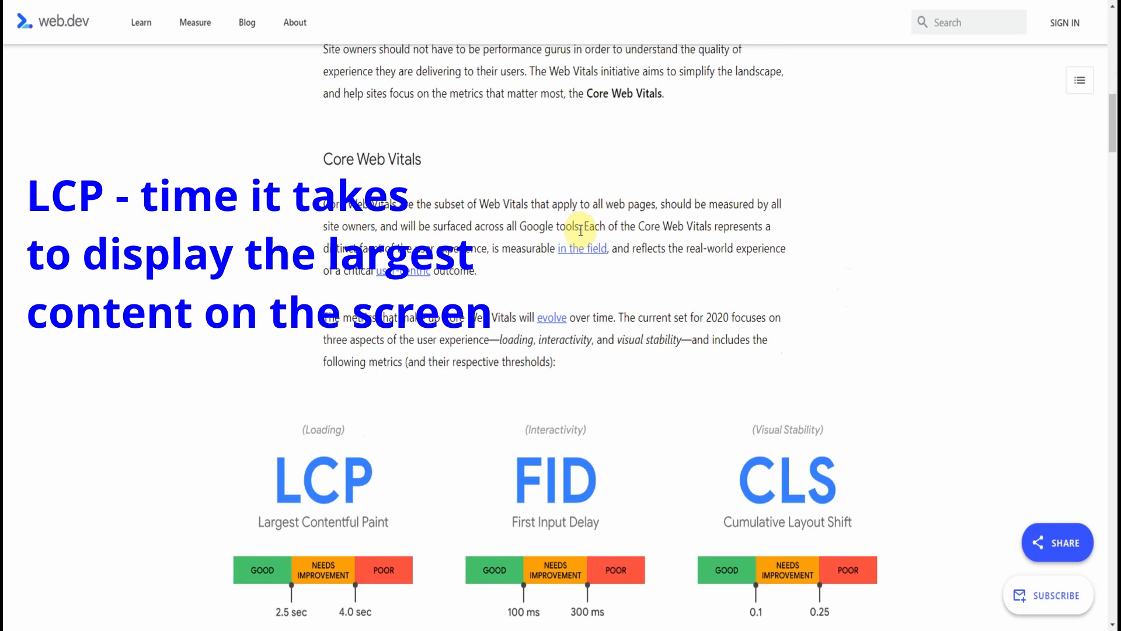
pyautogui.moveTo(865, 309)
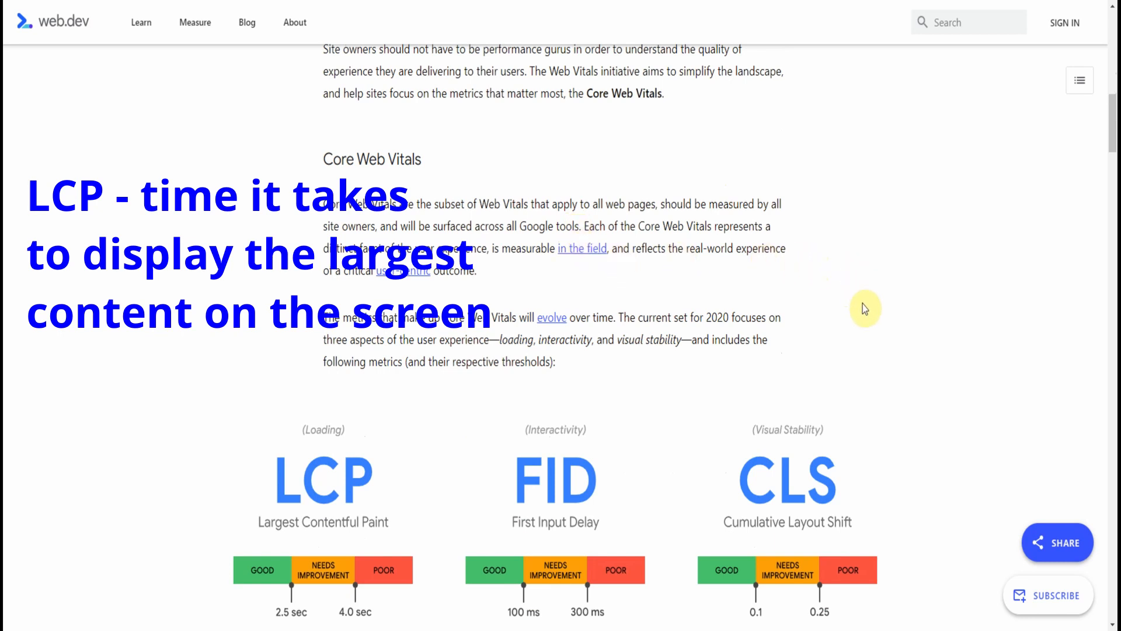
pyautogui.scroll(-3)
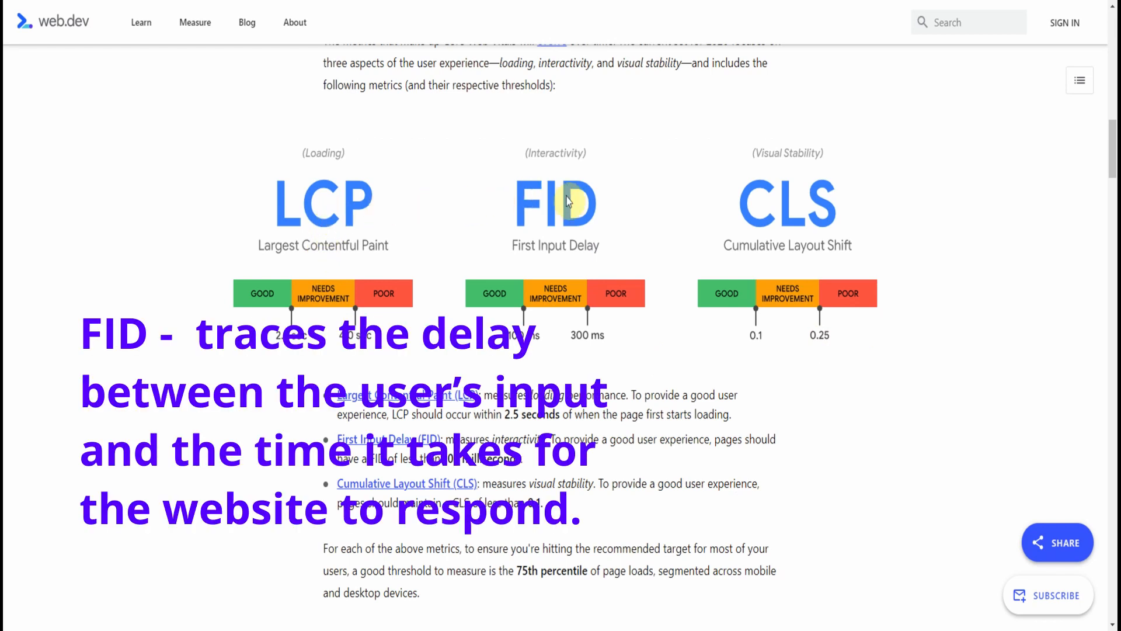
pyautogui.moveTo(716, 201)
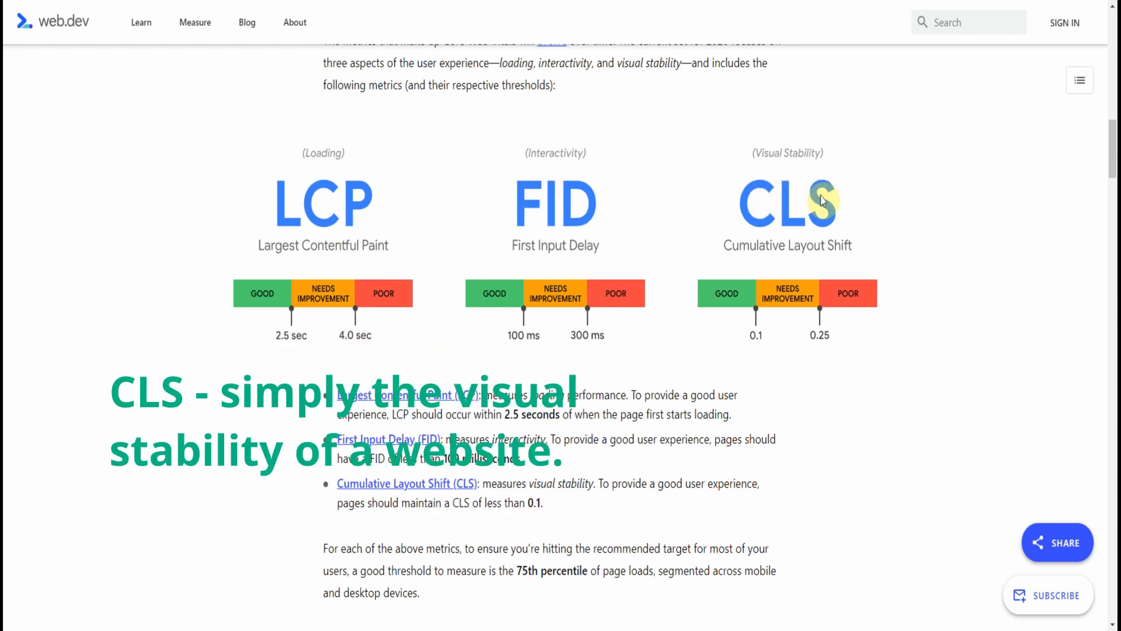
pyautogui.moveTo(825, 221)
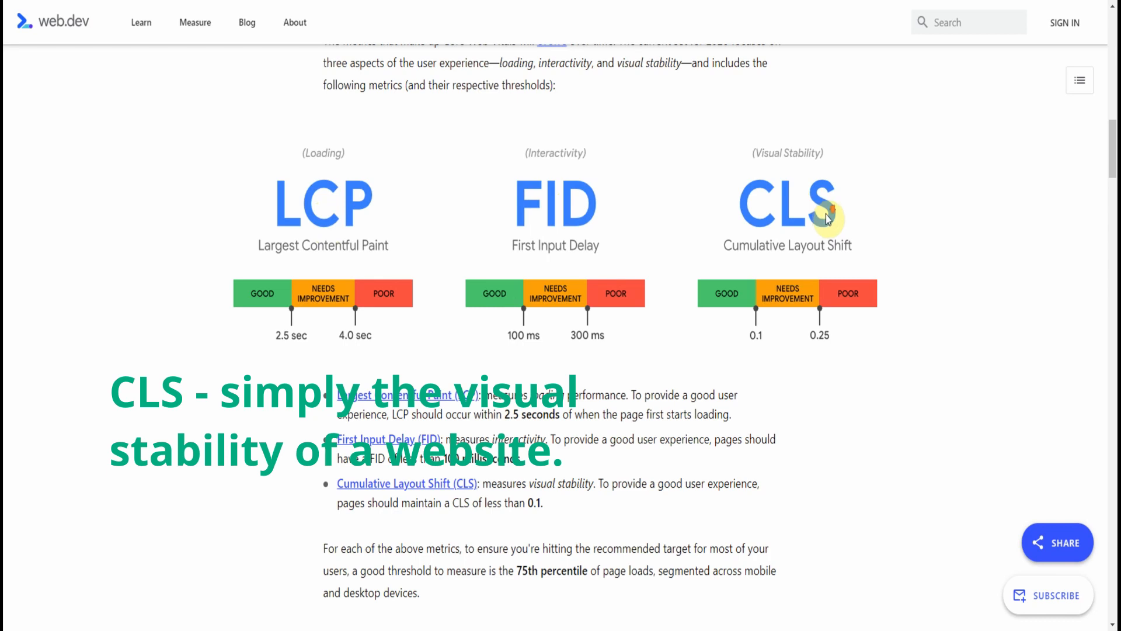
pyautogui.scroll(-3)
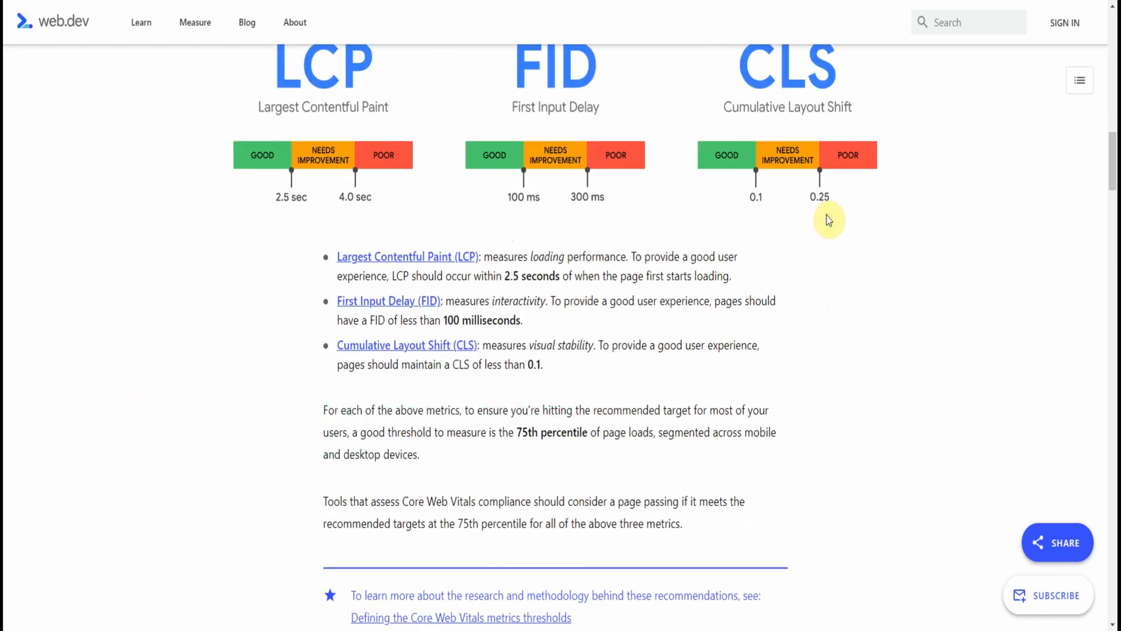
pyautogui.scroll(-3)
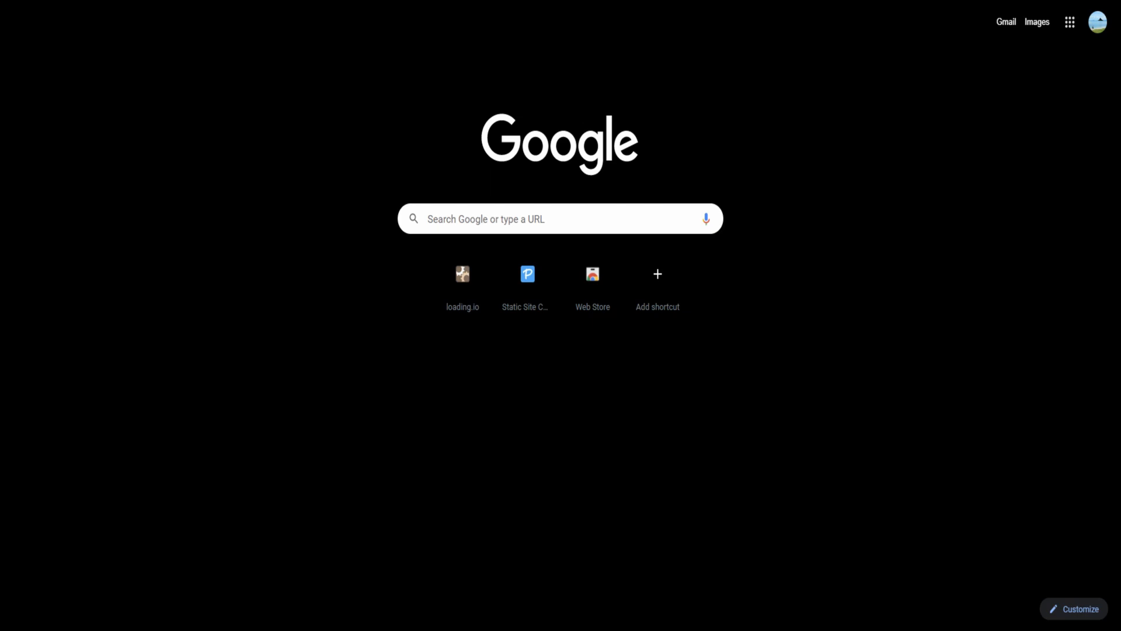
# Search Google for 'pageinsights' and open the PageSpeed Insights - Google Developers result.
pyautogui.click(560, 218)
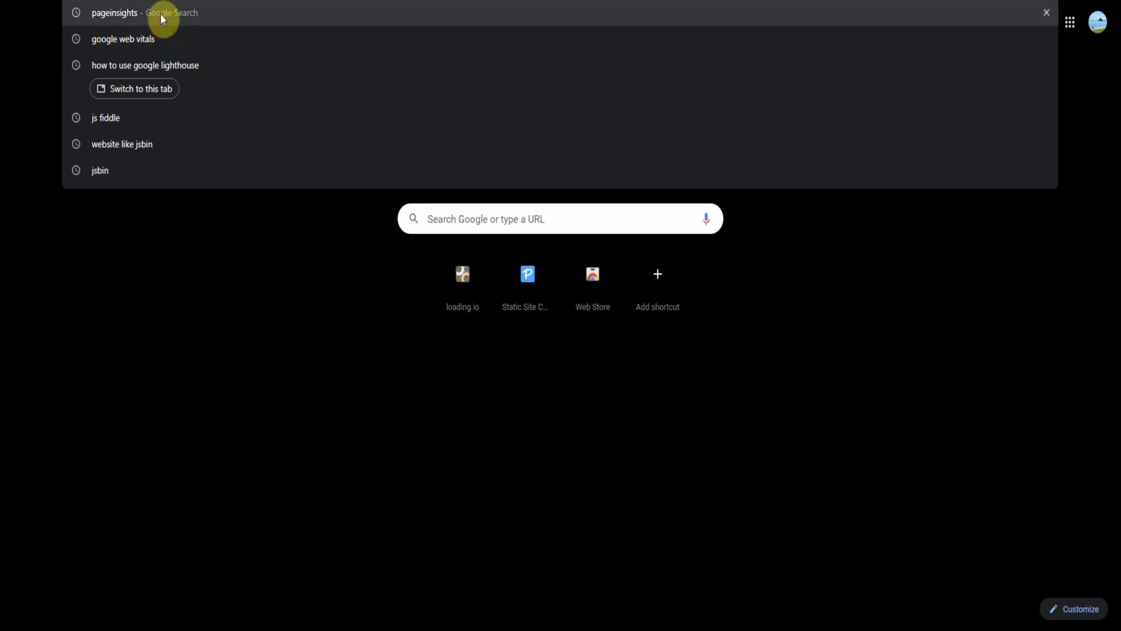
pyautogui.click(114, 13)
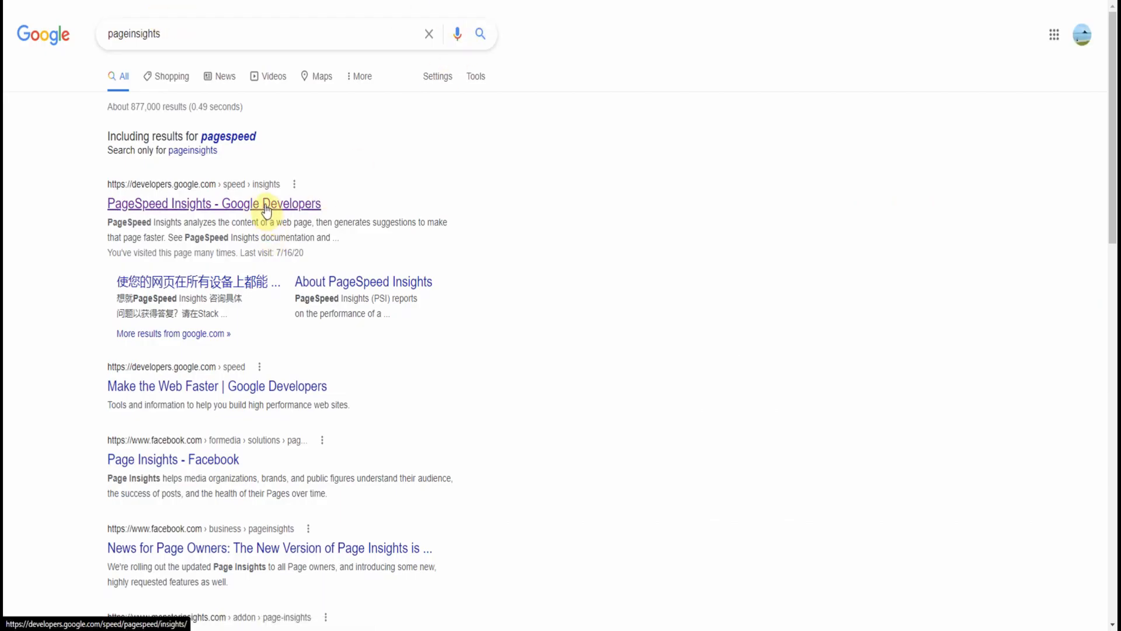
pyautogui.click(212, 203)
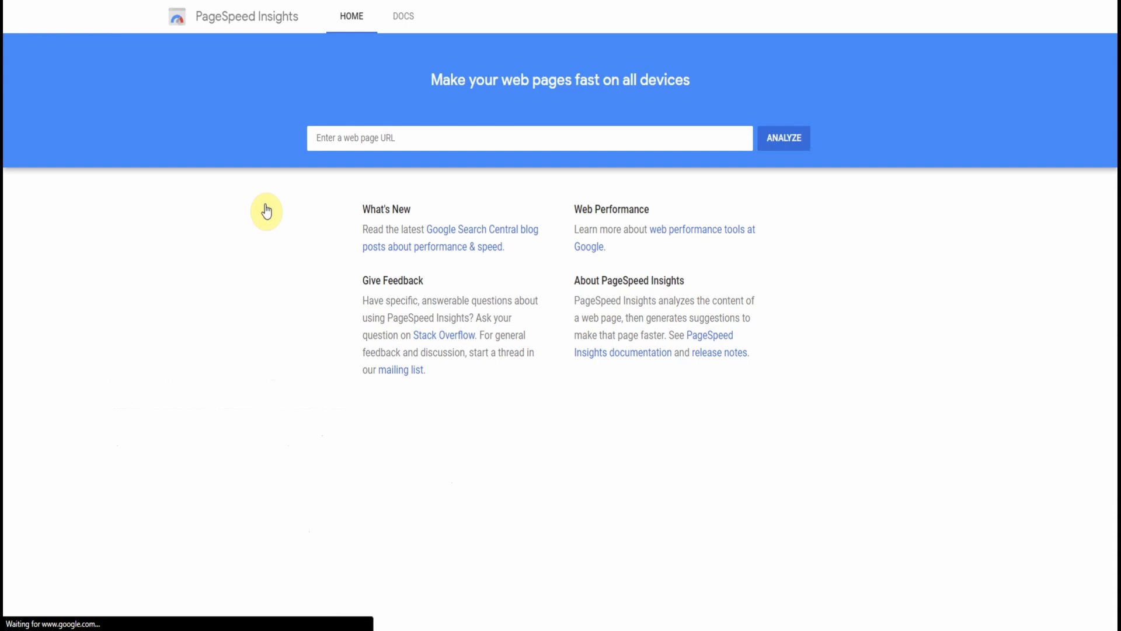
# Analyze test.frontntweaksblog.com in PageSpeed Insights, picking it from the 'test' suggestions.
pyautogui.click(529, 138)
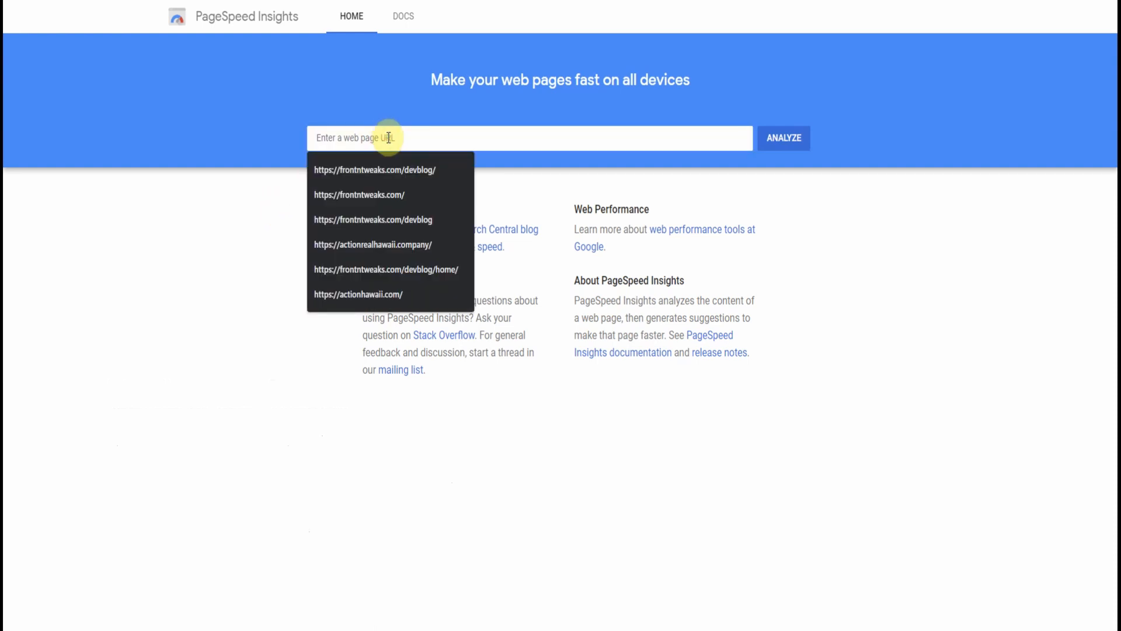
pyautogui.write('test.')
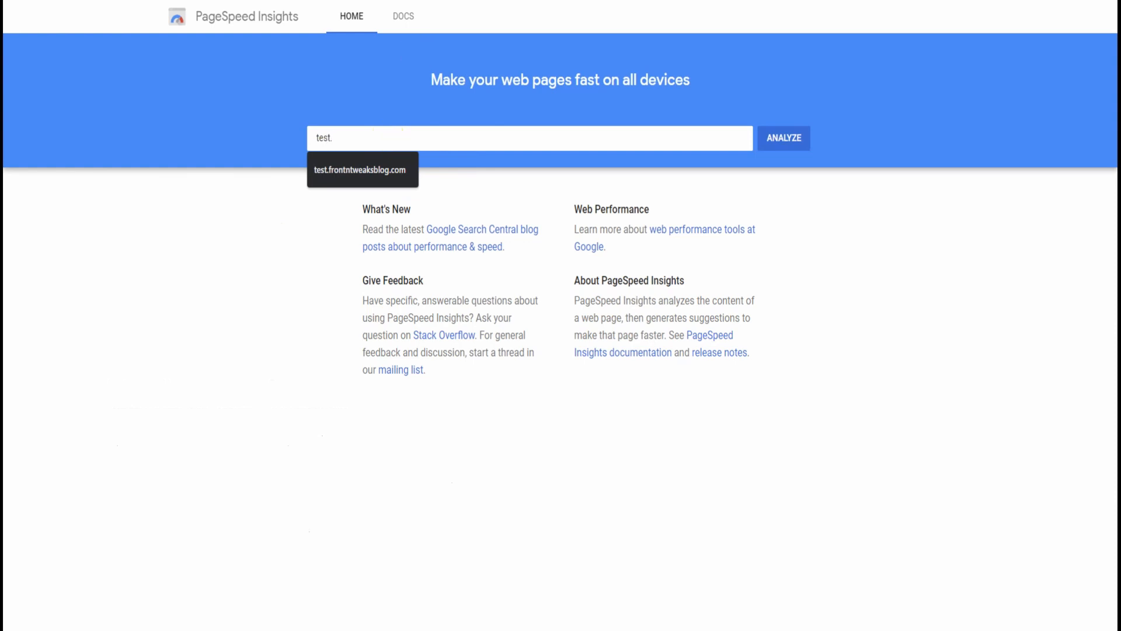
pyautogui.click(363, 170)
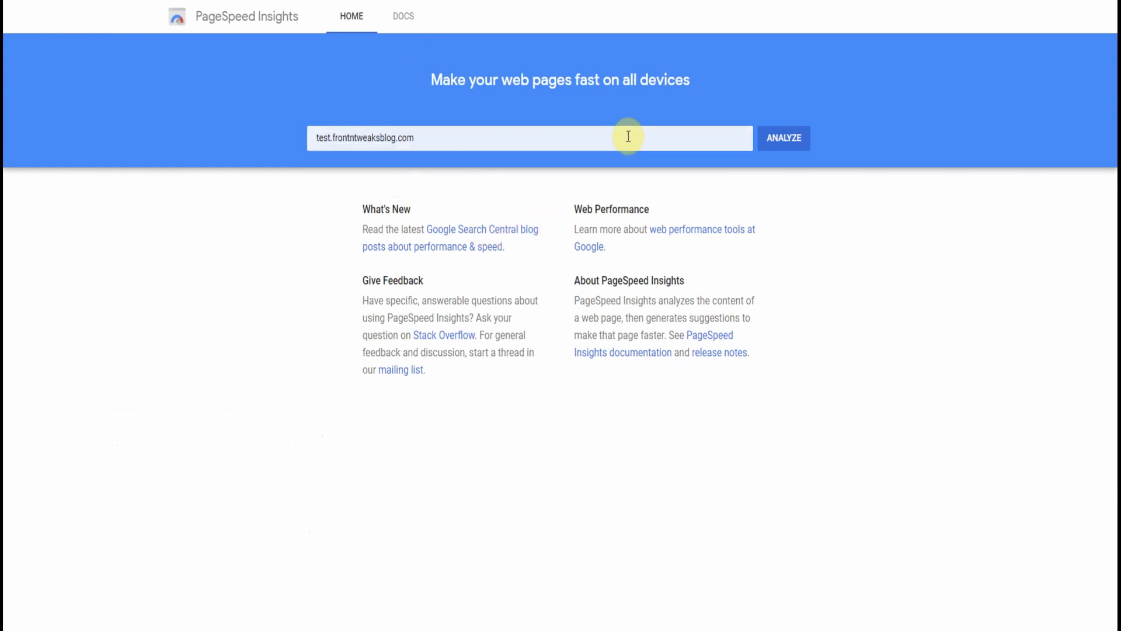
pyautogui.click(784, 137)
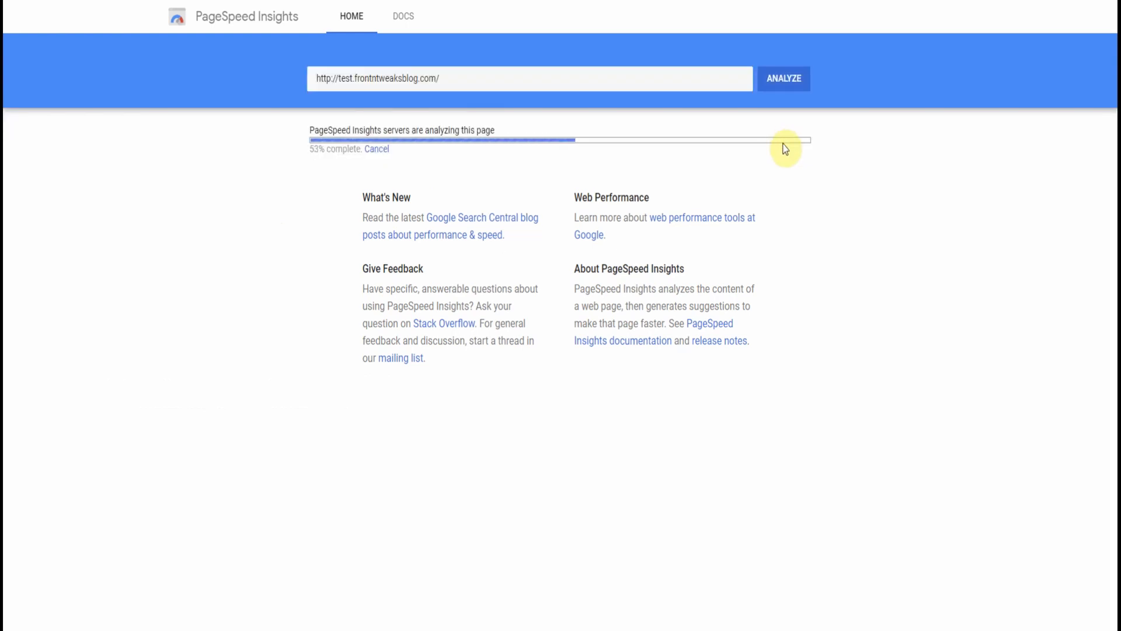
pyautogui.moveTo(973, 247)
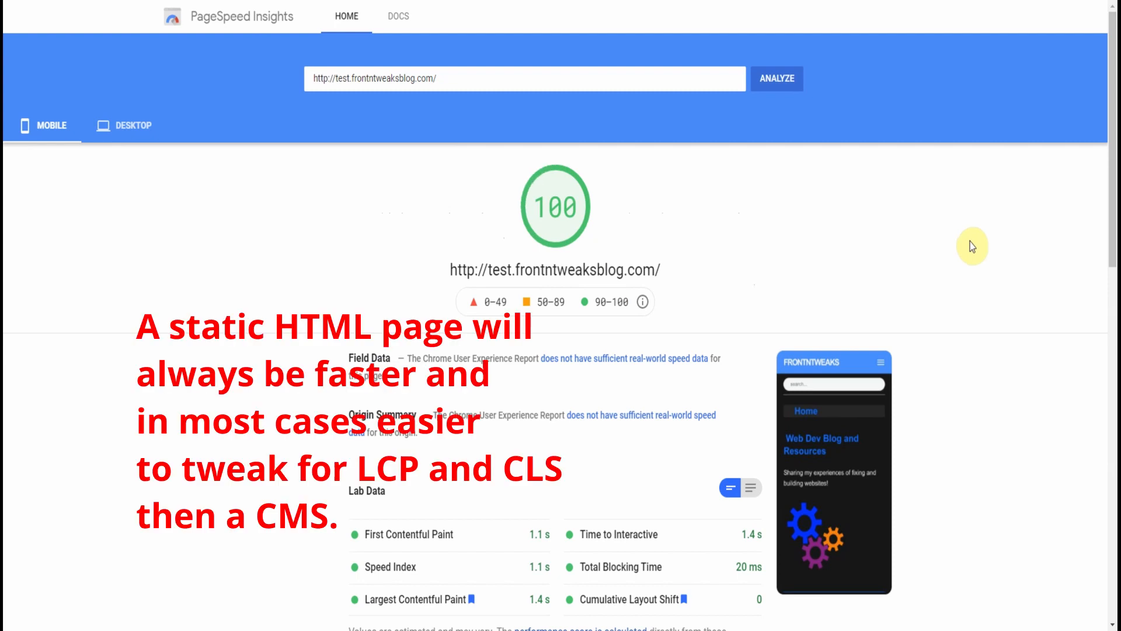
pyautogui.moveTo(546, 242)
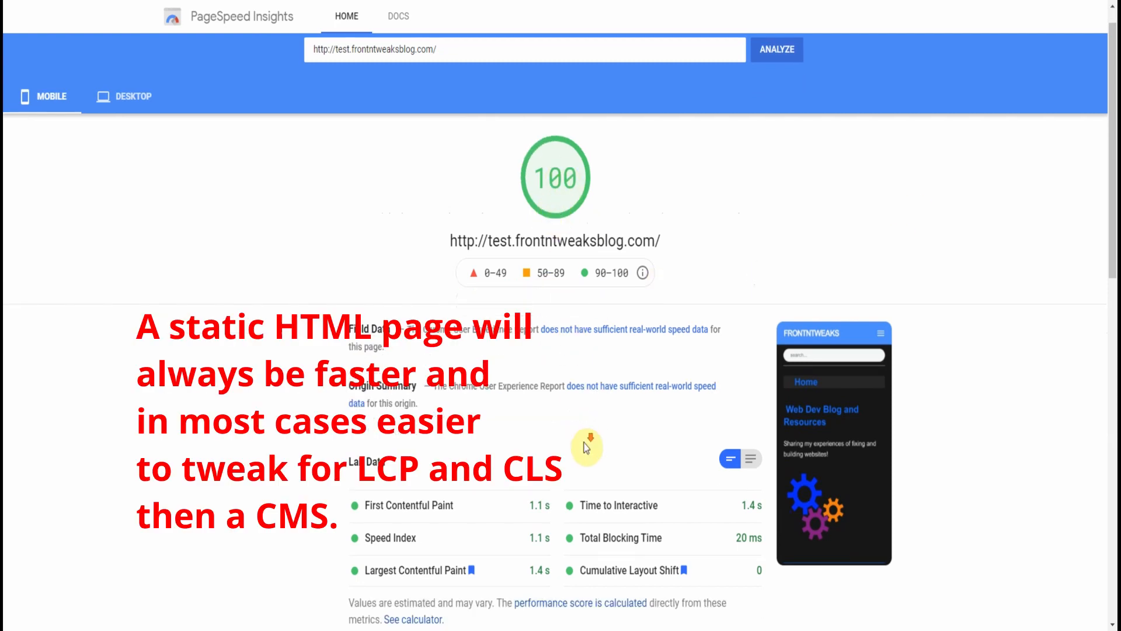
# Scroll the mobile report through opportunities, diagnostics and the 31 passed audits.
pyautogui.scroll(-3)
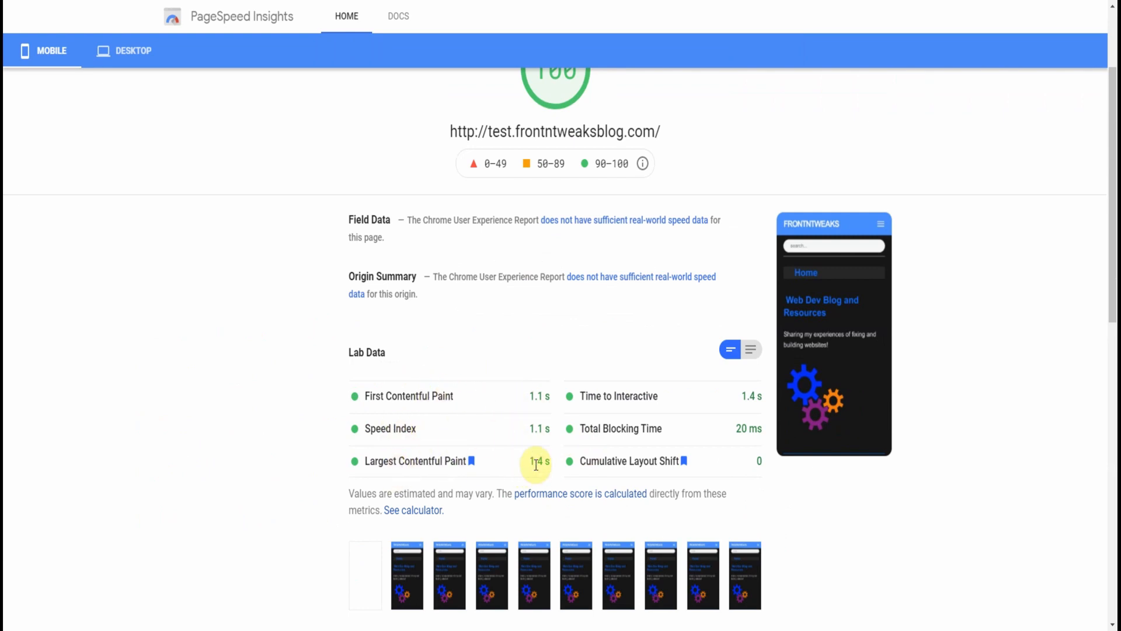
pyautogui.moveTo(665, 436)
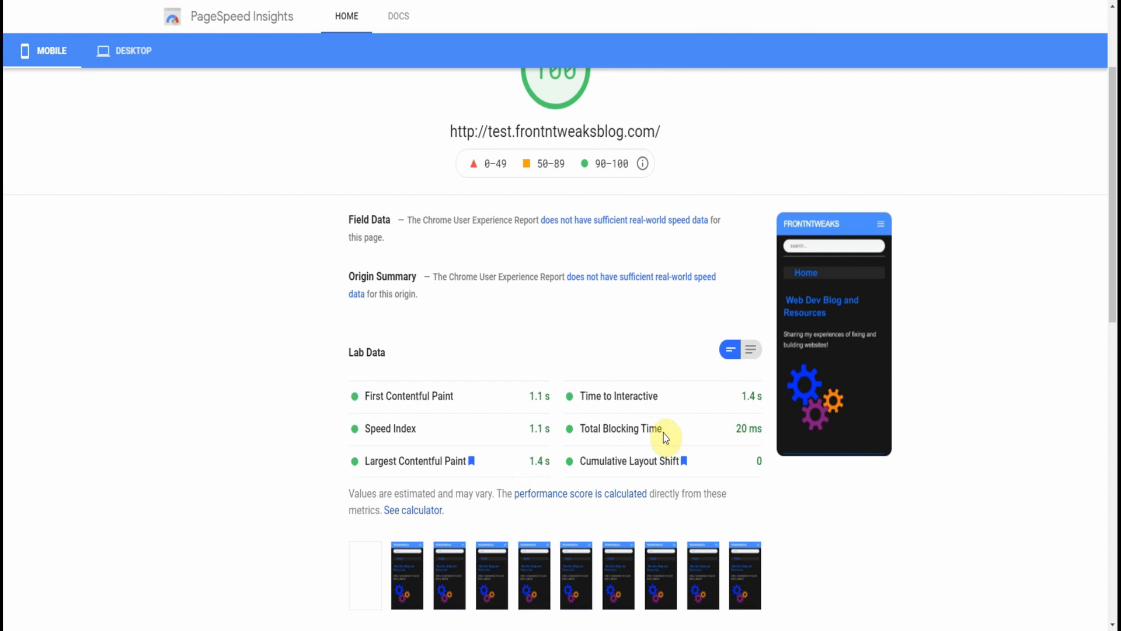
pyautogui.moveTo(665, 438)
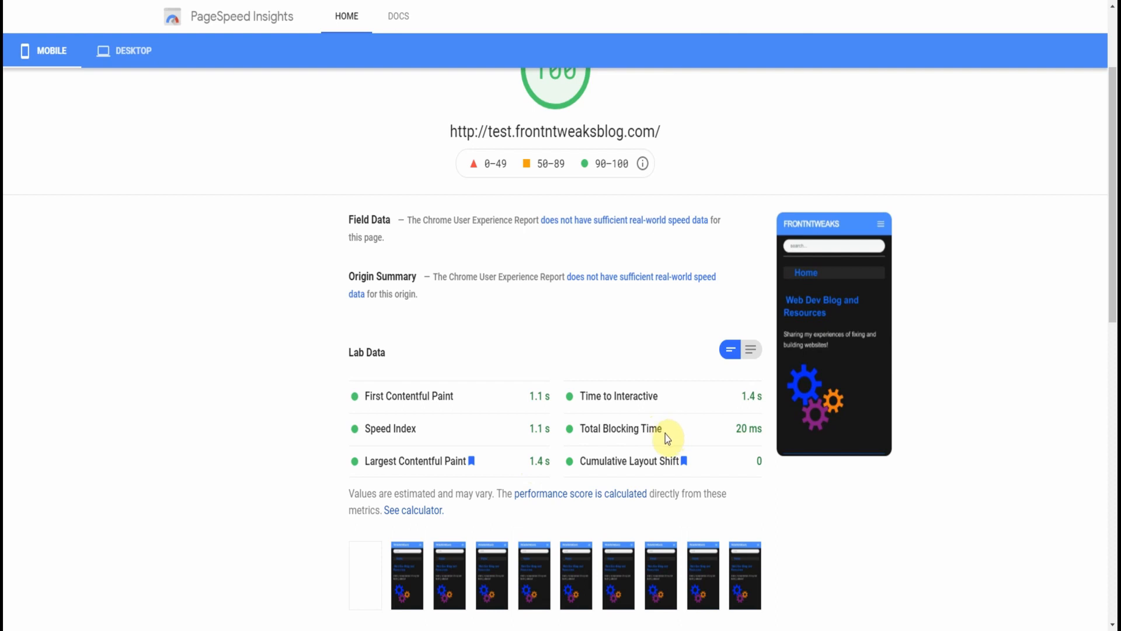
pyautogui.scroll(-3)
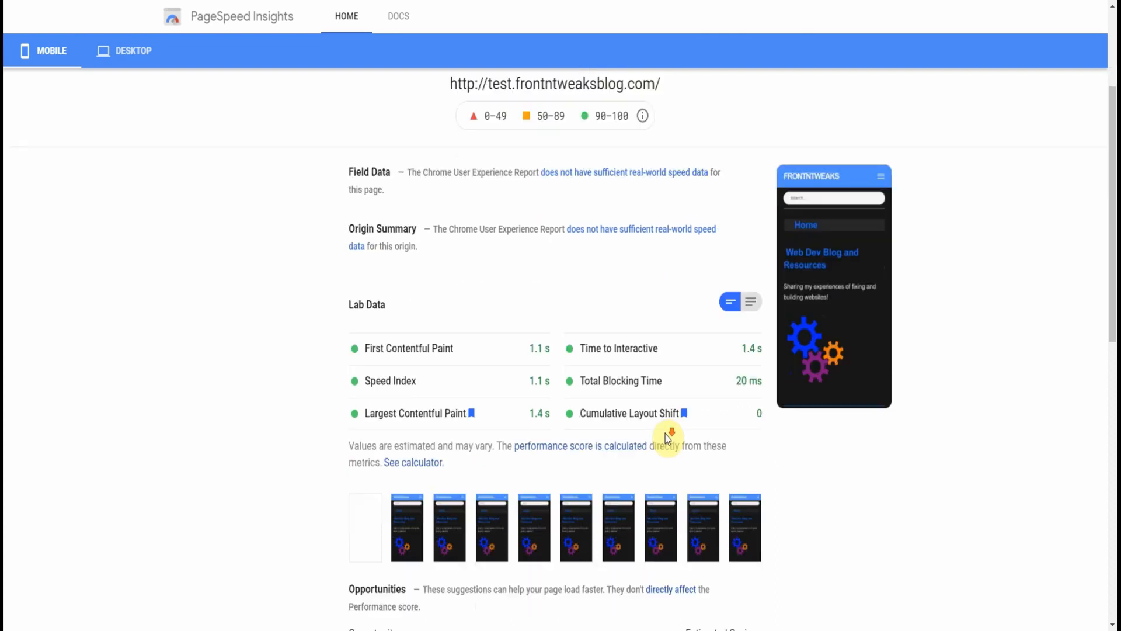
pyautogui.scroll(-3)
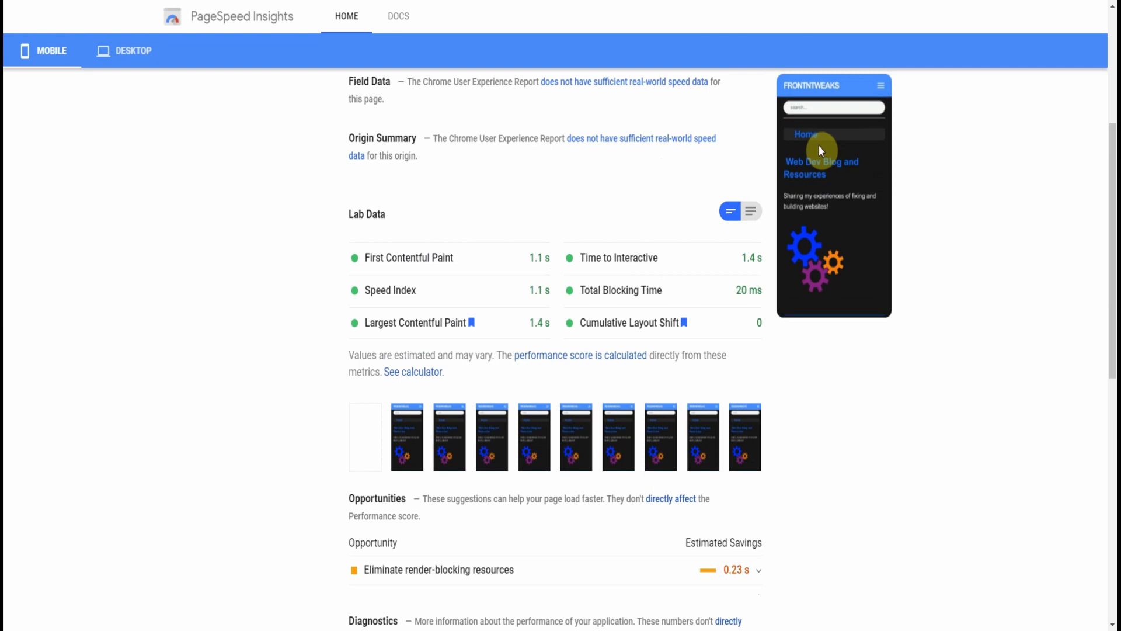
pyautogui.moveTo(772, 368)
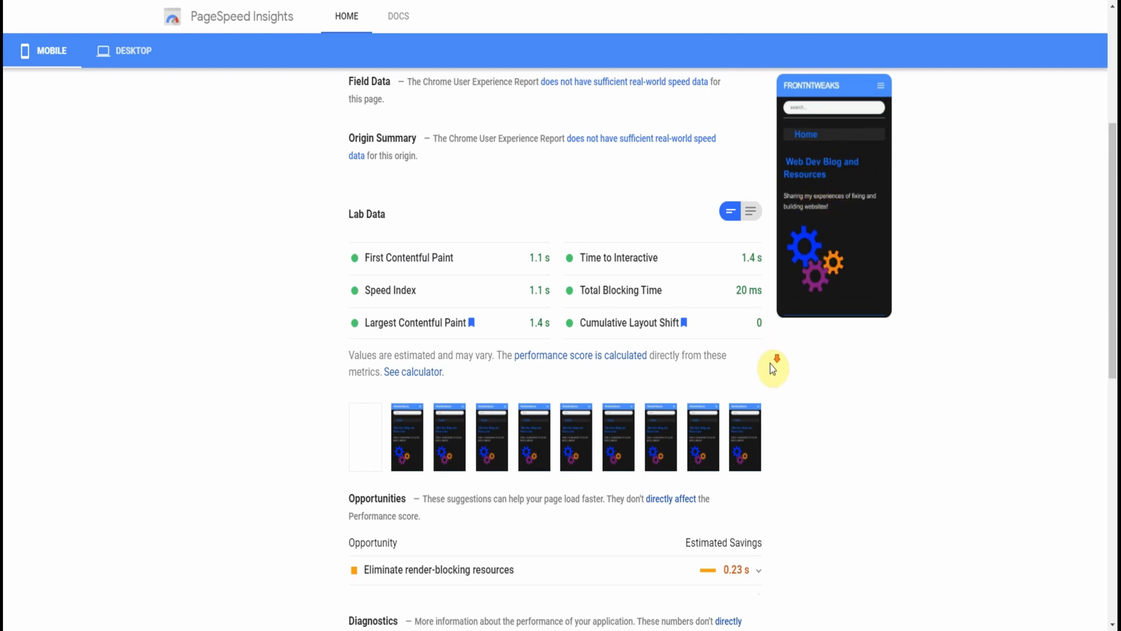
pyautogui.scroll(-3)
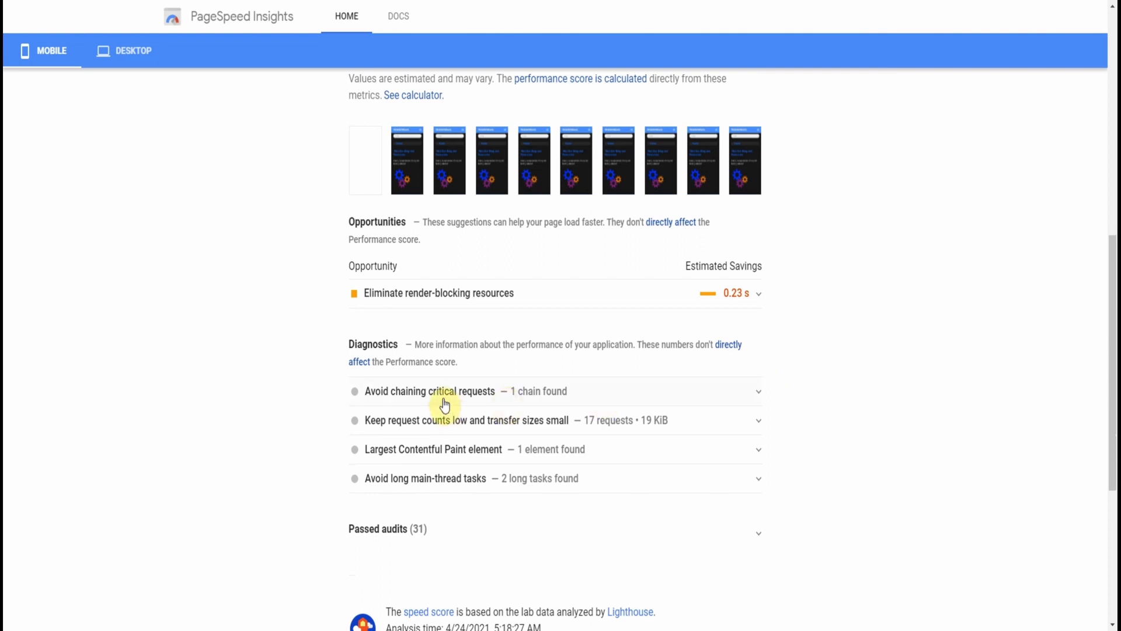
pyautogui.moveTo(445, 482)
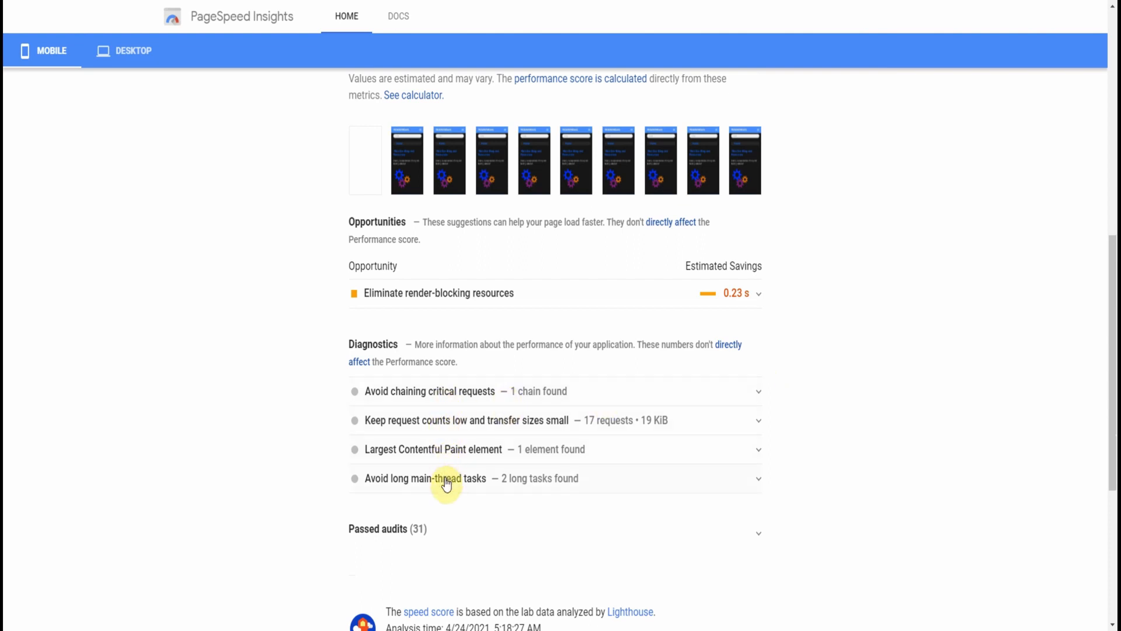
pyautogui.moveTo(798, 469)
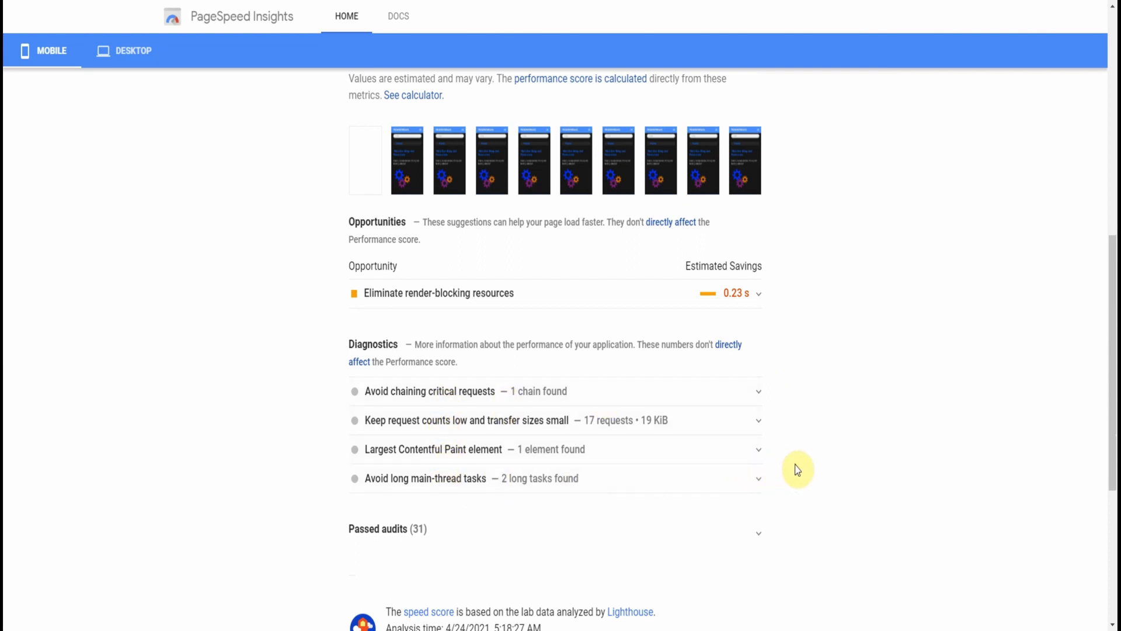
pyautogui.scroll(-3)
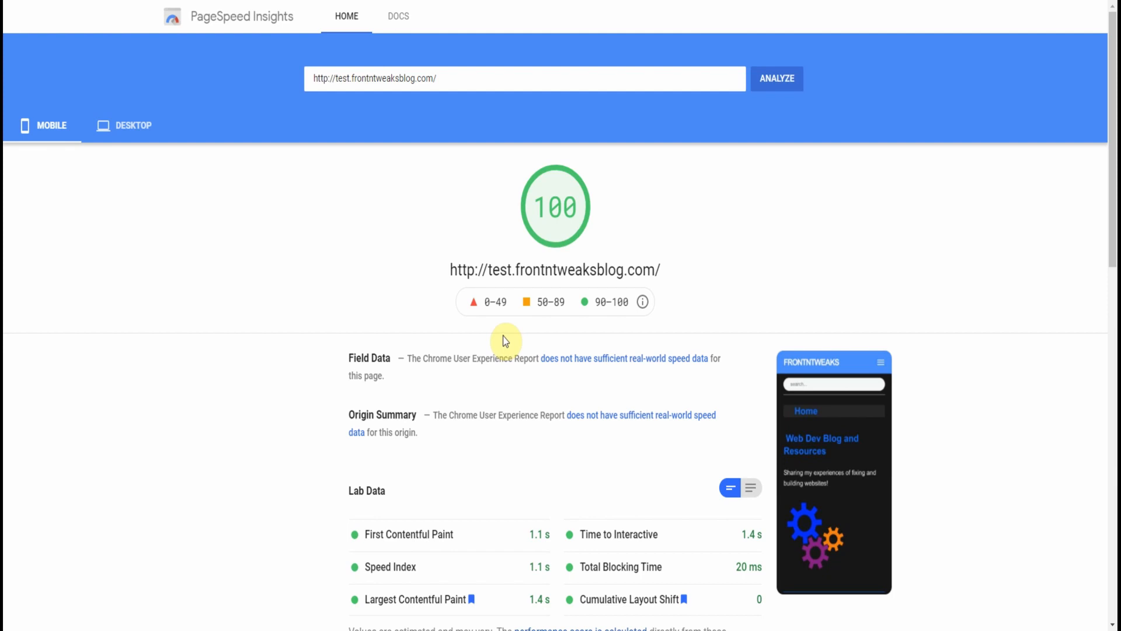
pyautogui.moveTo(501, 332)
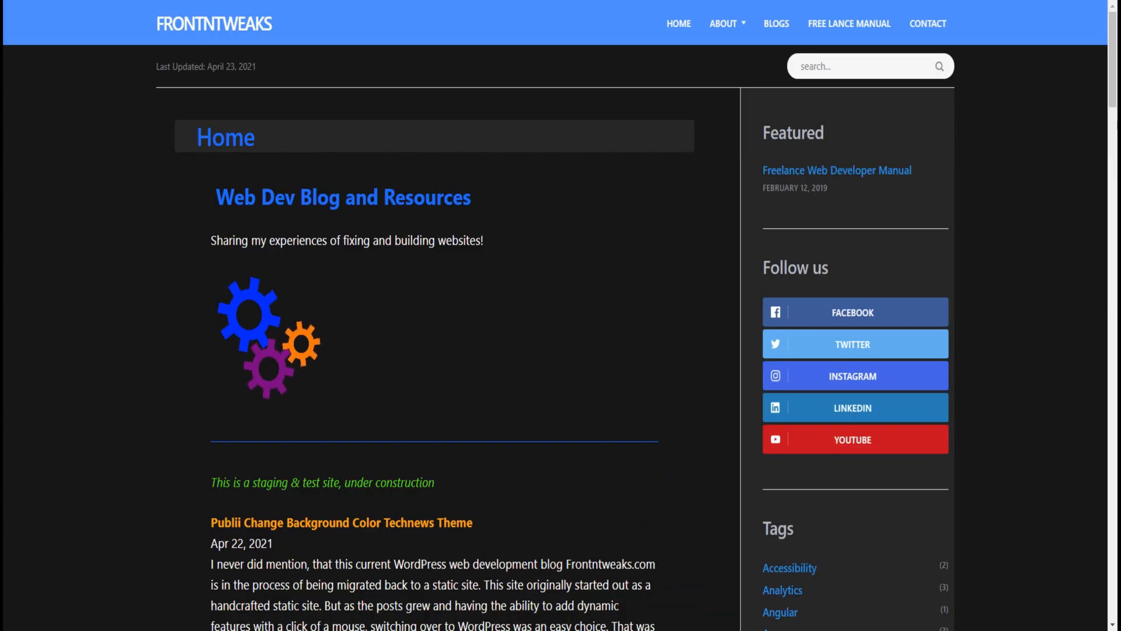
pyautogui.moveTo(190, 150)
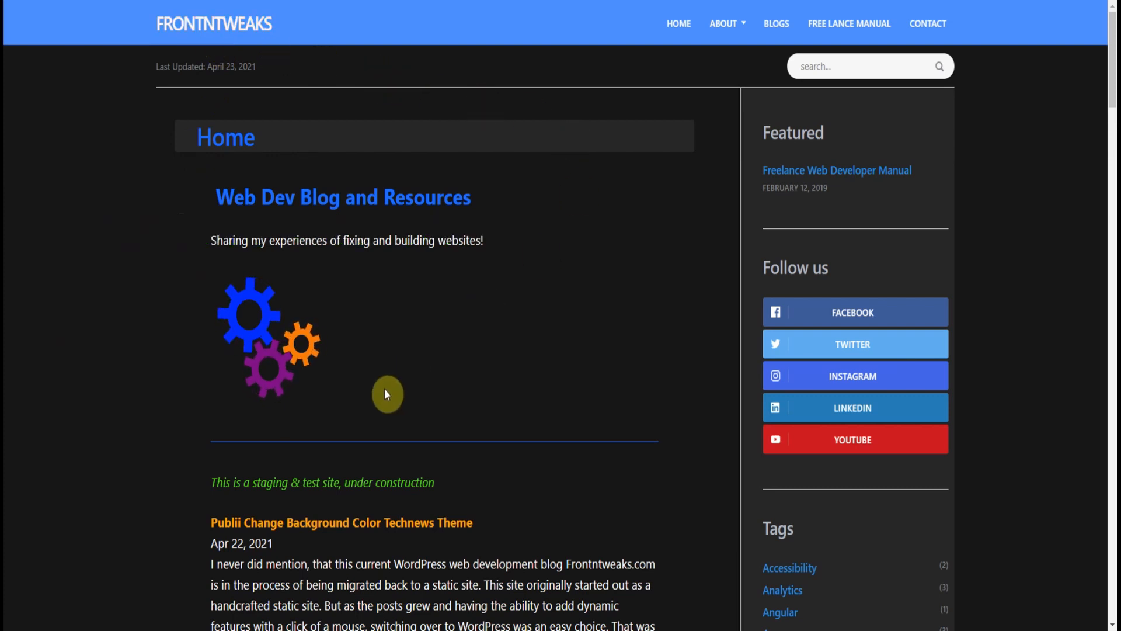
pyautogui.moveTo(455, 45)
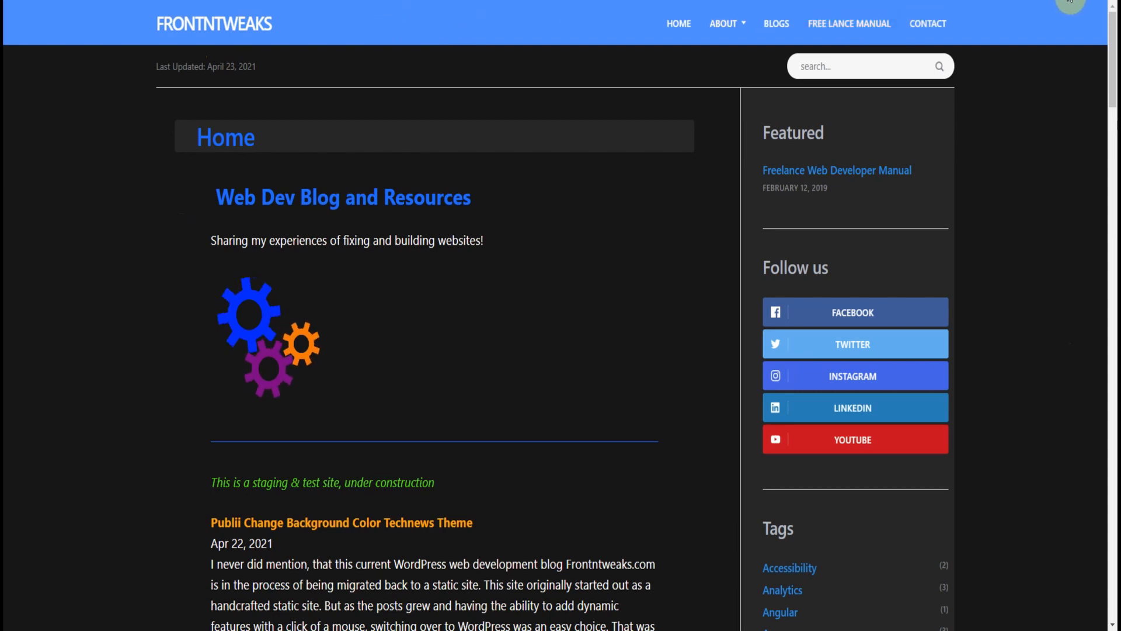
# Launch the Lighthouse extension from the Extensions menu and generate a report for the Home page.
pyautogui.click(1079, 7)
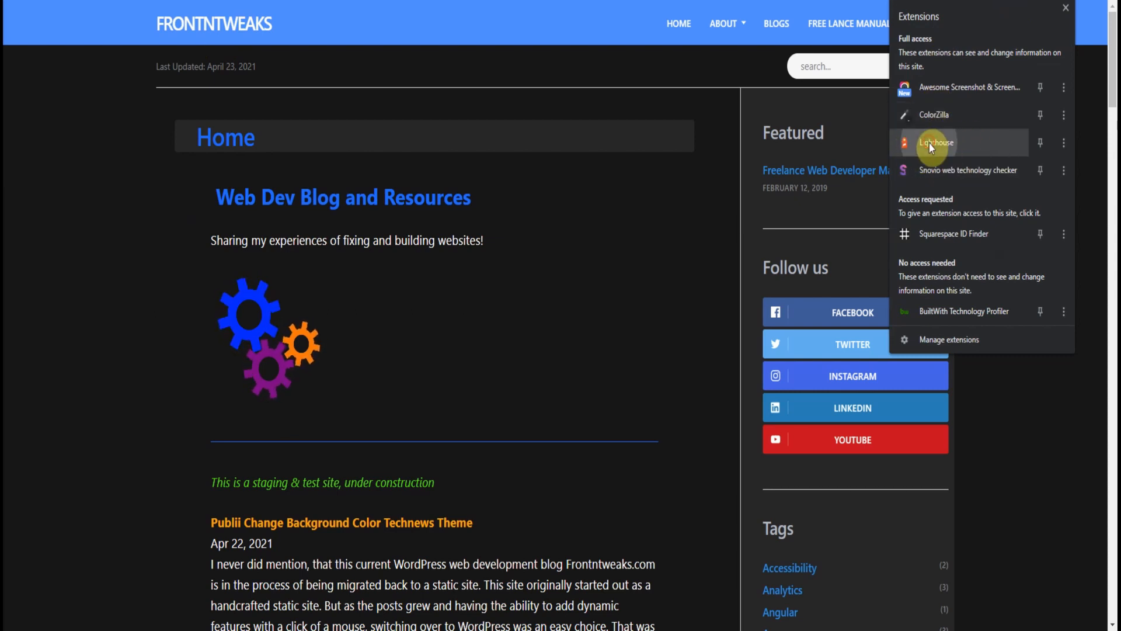
pyautogui.click(934, 142)
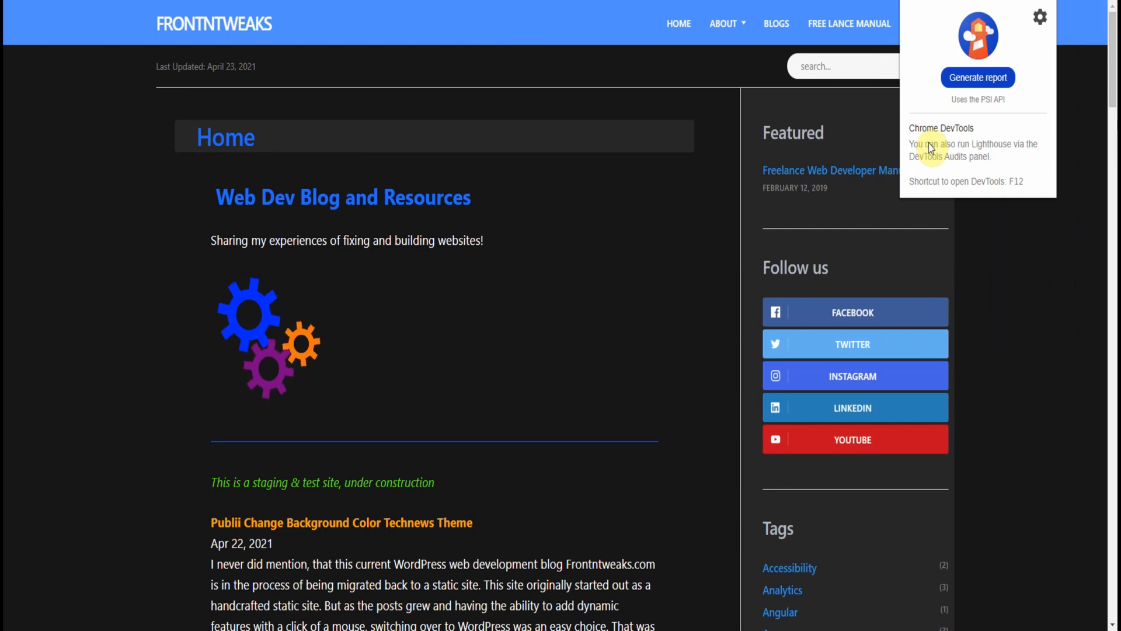
pyautogui.moveTo(1006, 198)
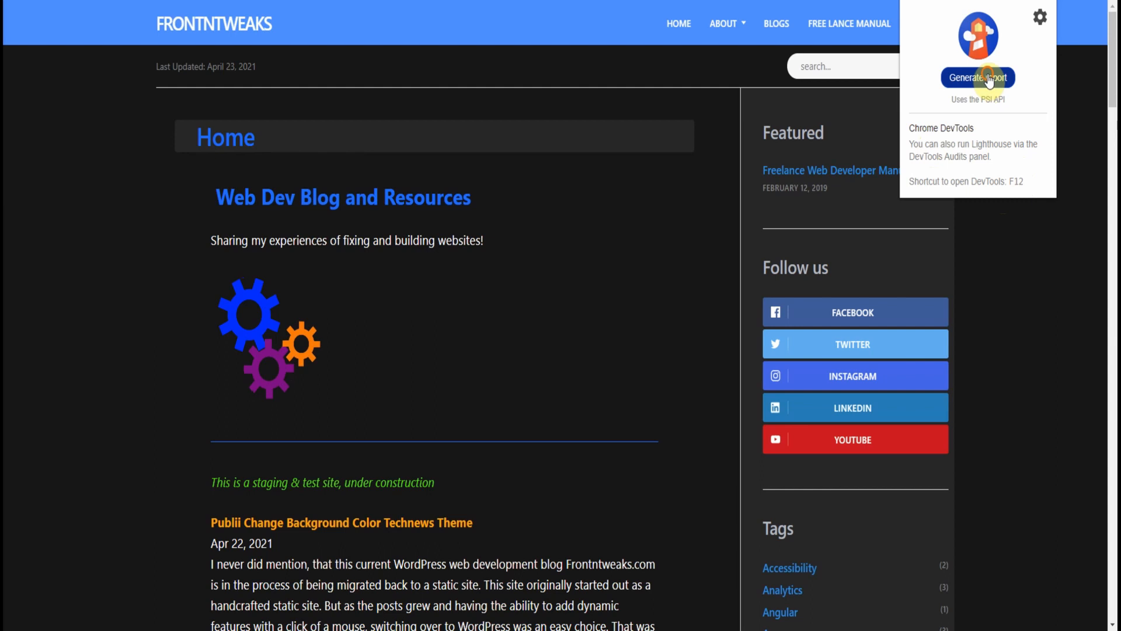
pyautogui.click(977, 77)
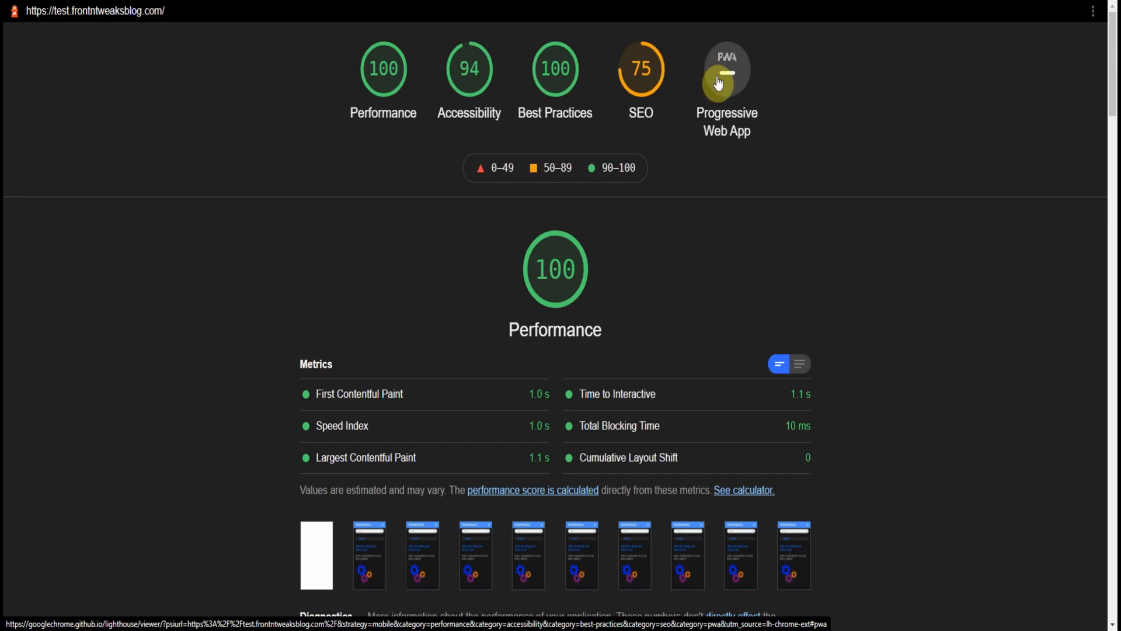
# Scroll the Lighthouse report through Performance, Accessibility, SEO and PWA audits to Runtime Settings.
pyautogui.scroll(-3)
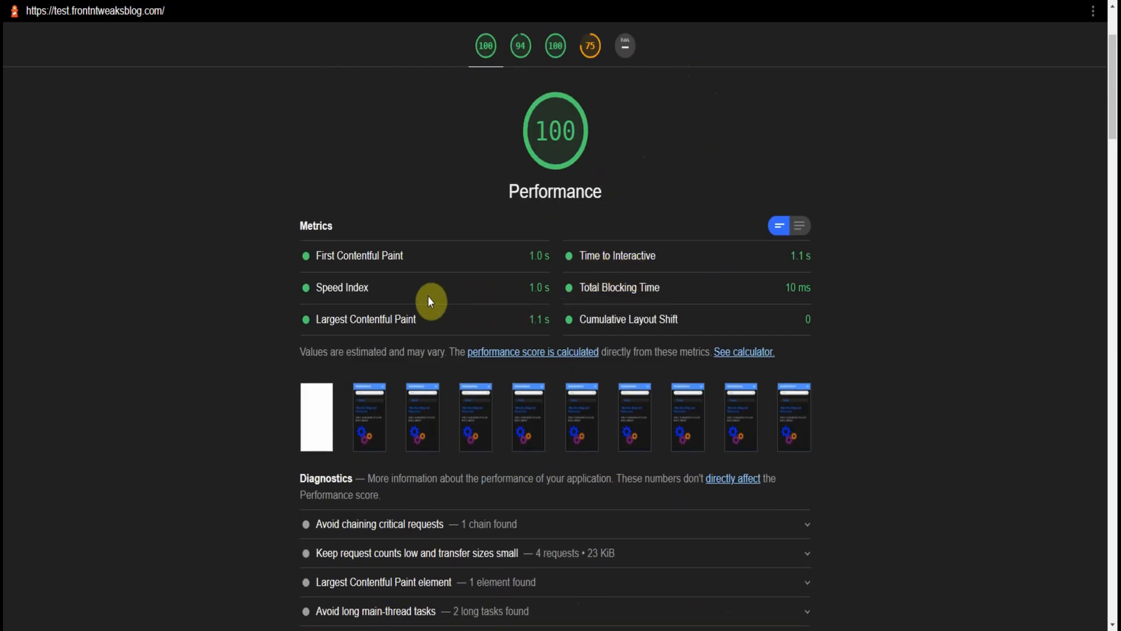
pyautogui.moveTo(422, 319)
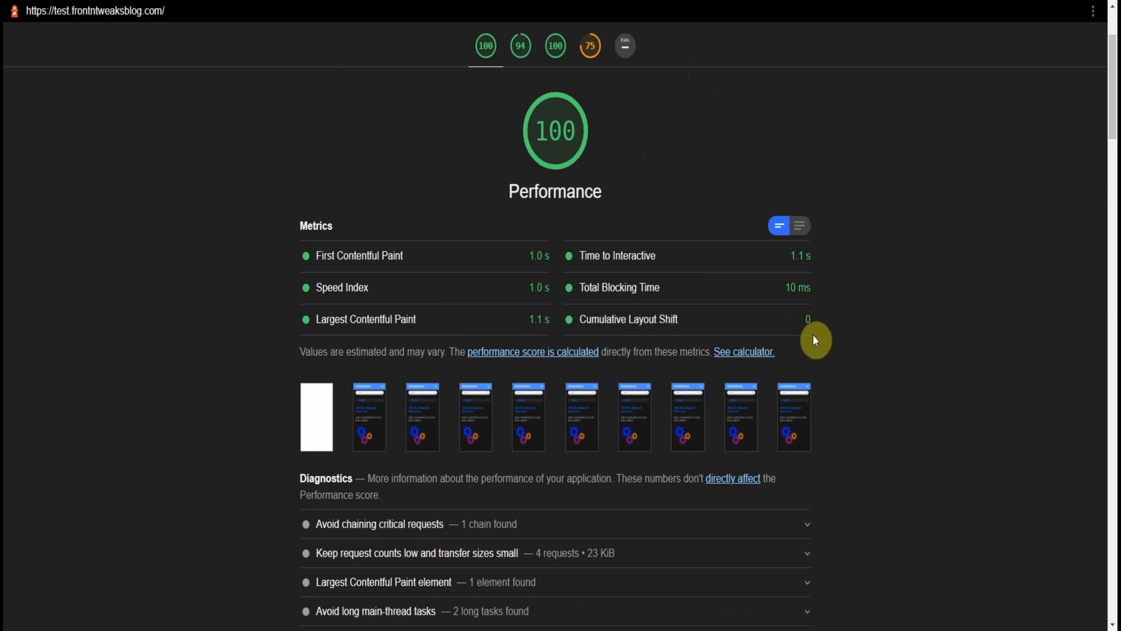
pyautogui.scroll(-3)
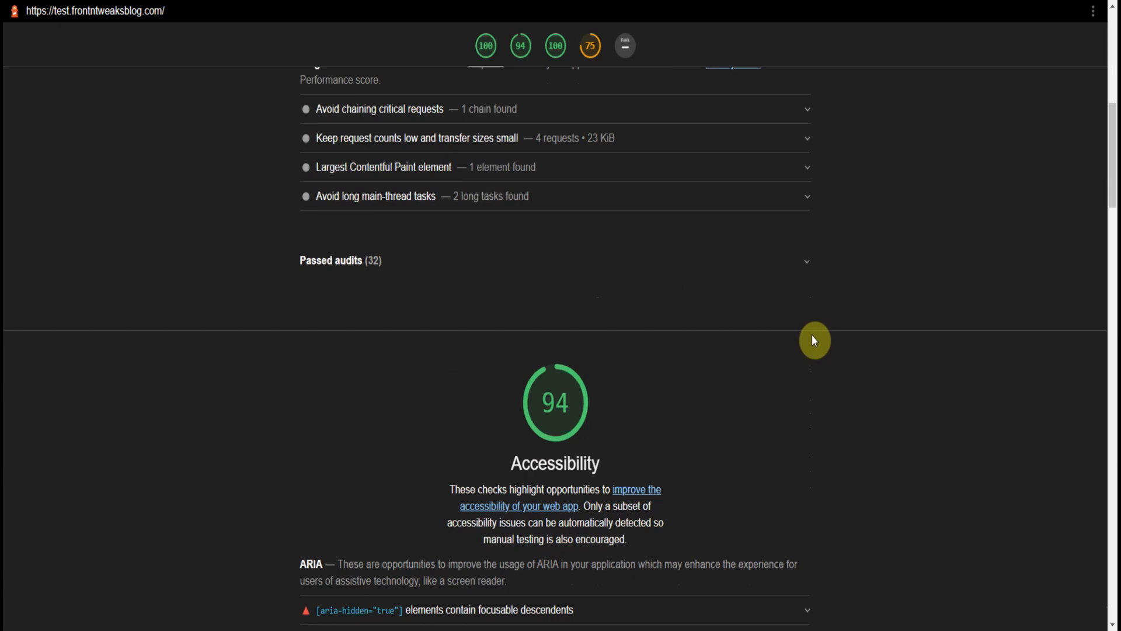
pyautogui.moveTo(837, 384)
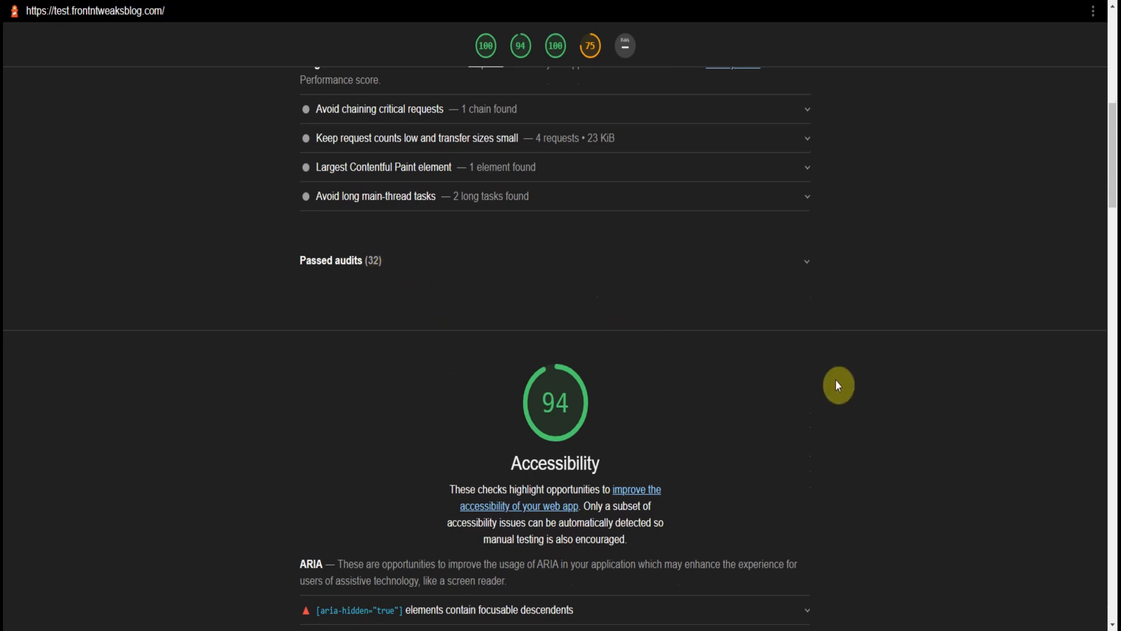
pyautogui.scroll(-3)
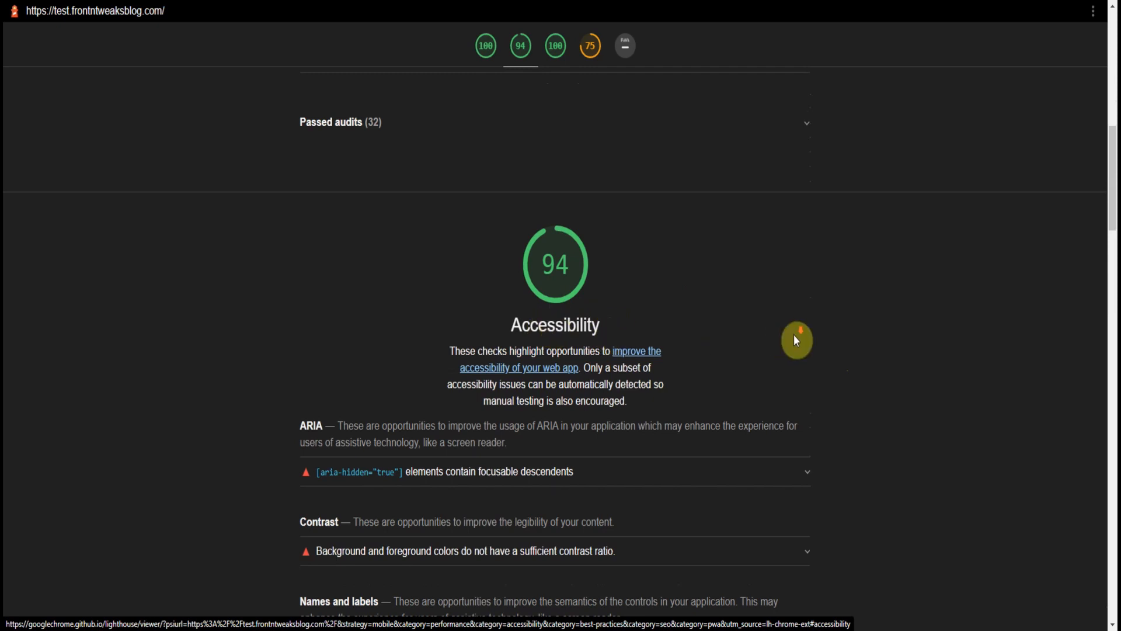
pyautogui.scroll(-3)
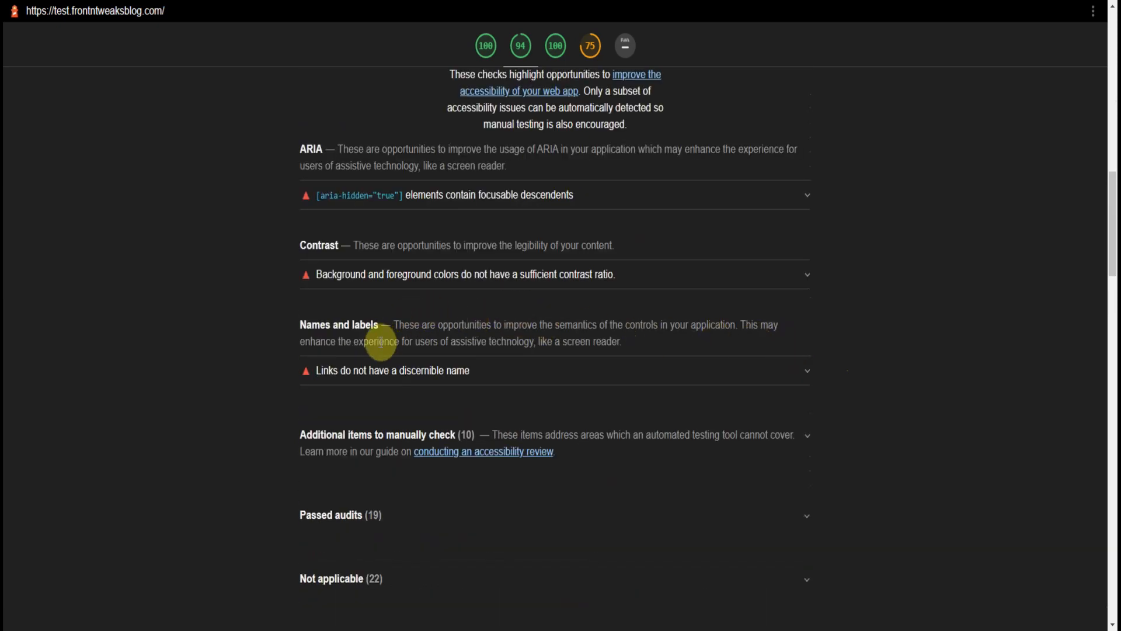
pyautogui.scroll(-3)
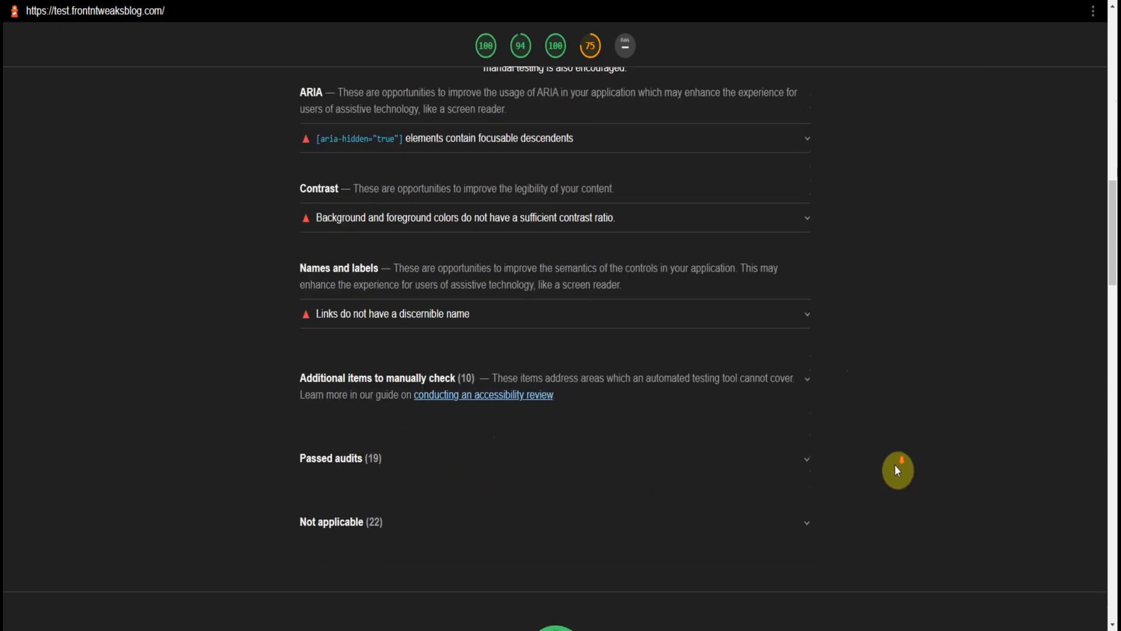
pyautogui.scroll(-3)
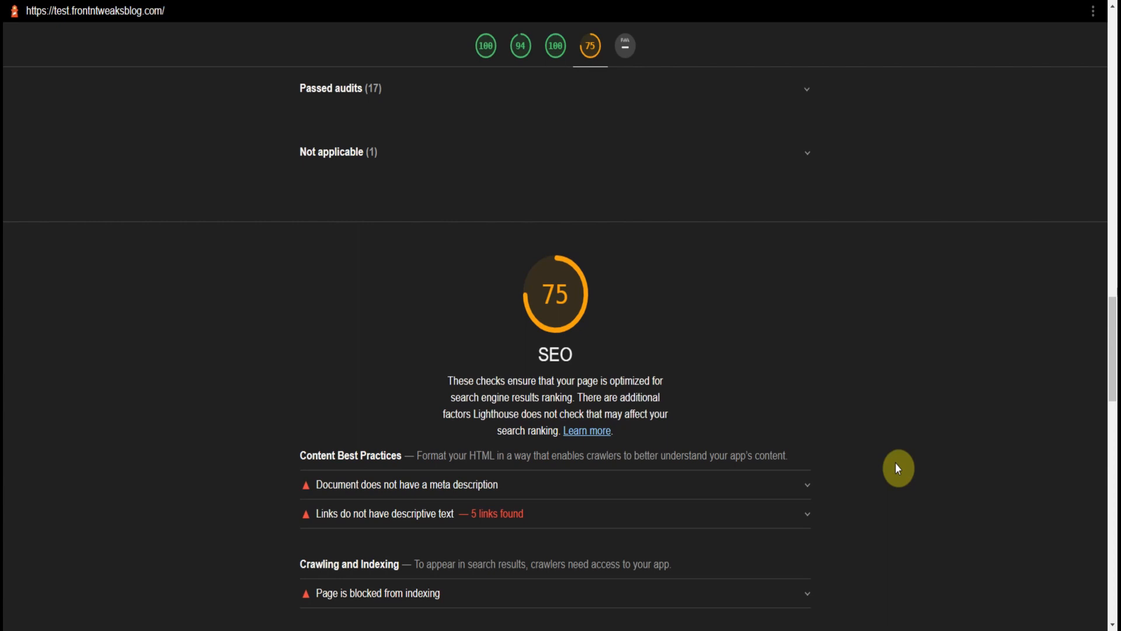
pyautogui.scroll(-3)
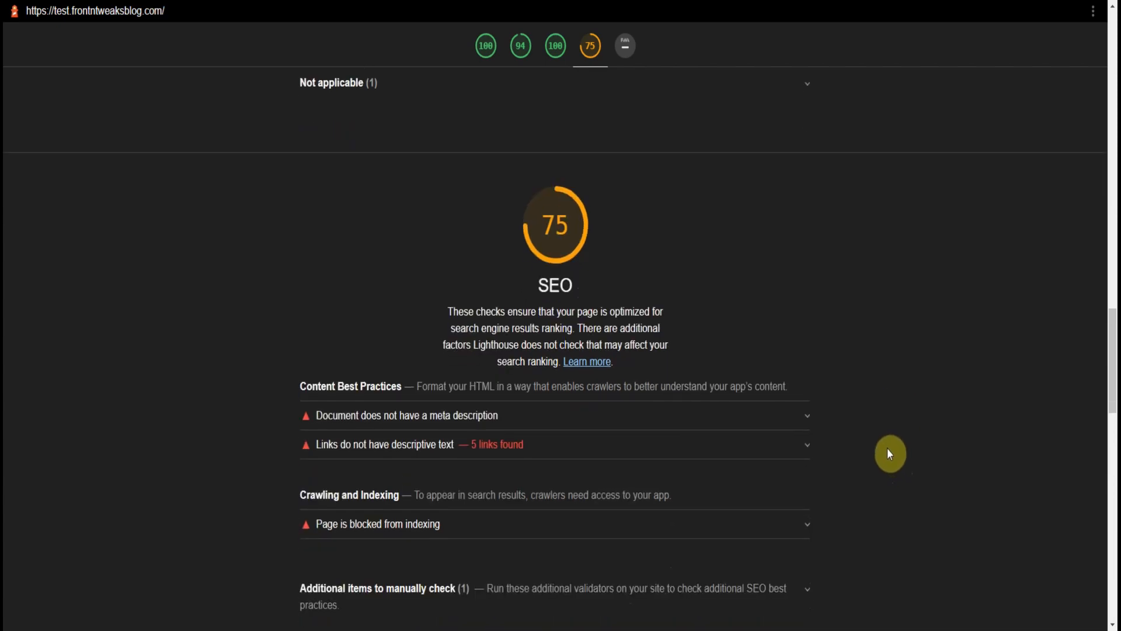
pyautogui.scroll(-3)
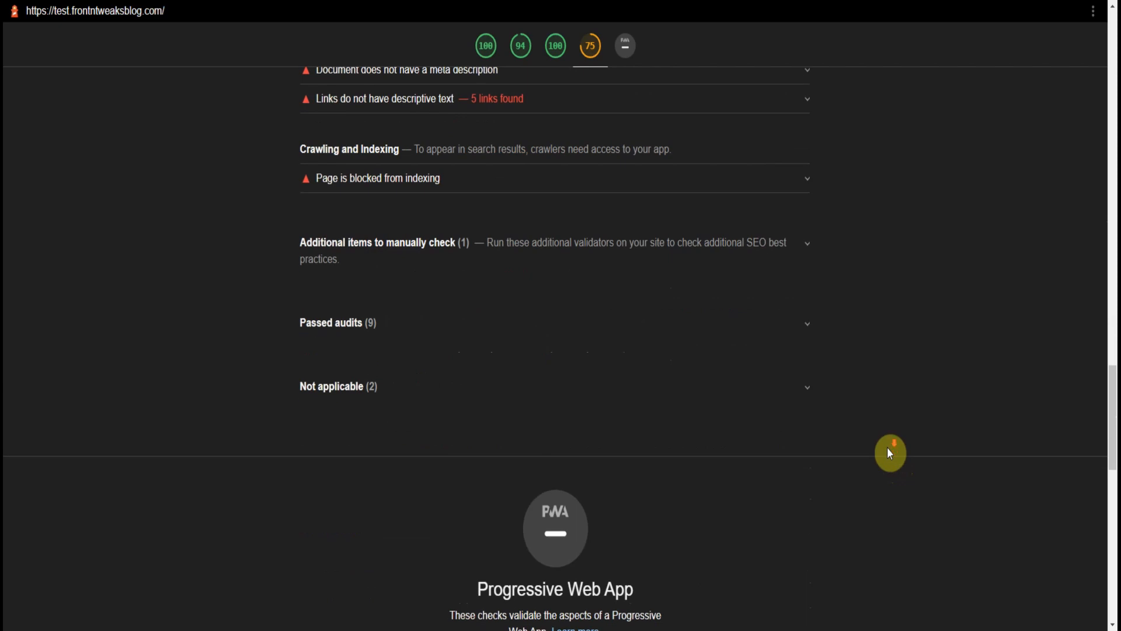
pyautogui.scroll(-3)
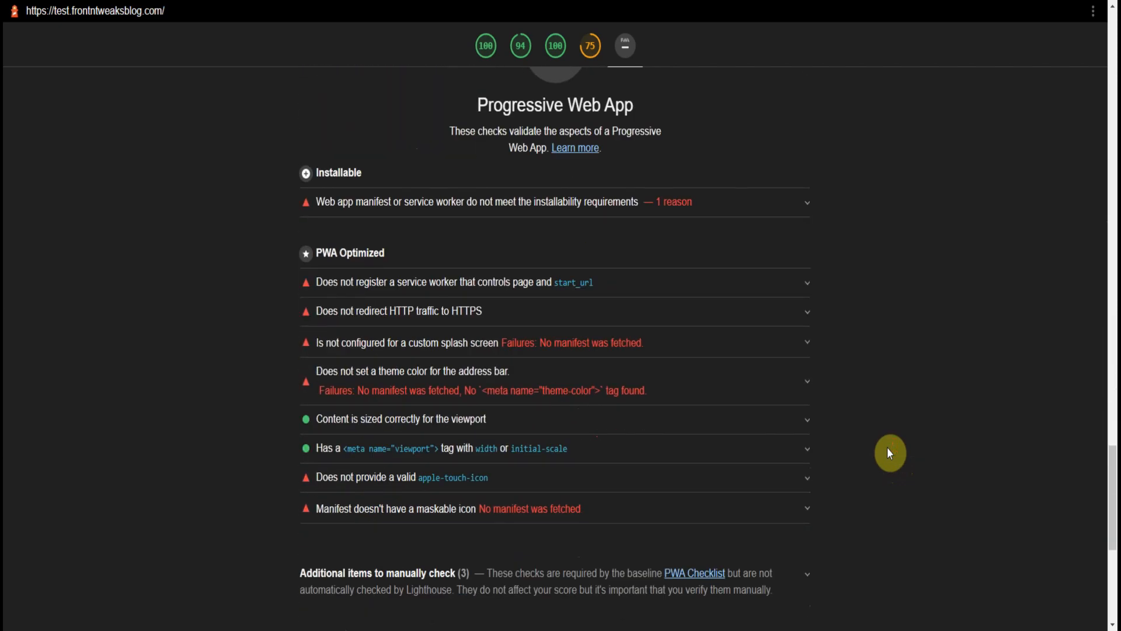
pyautogui.scroll(-3)
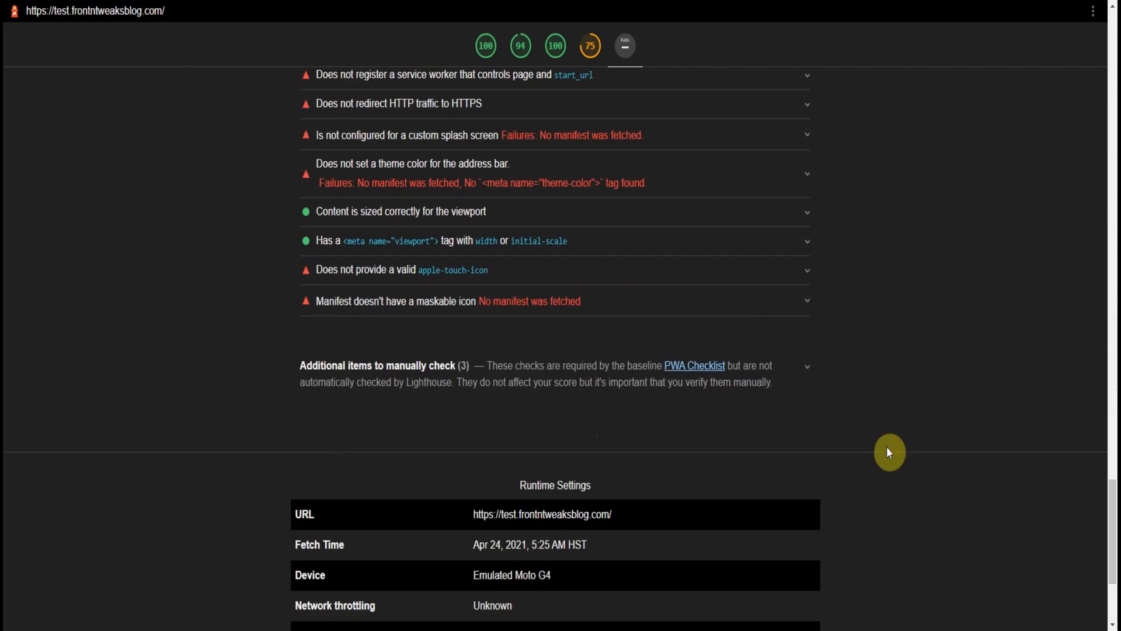
pyautogui.scroll(-3)
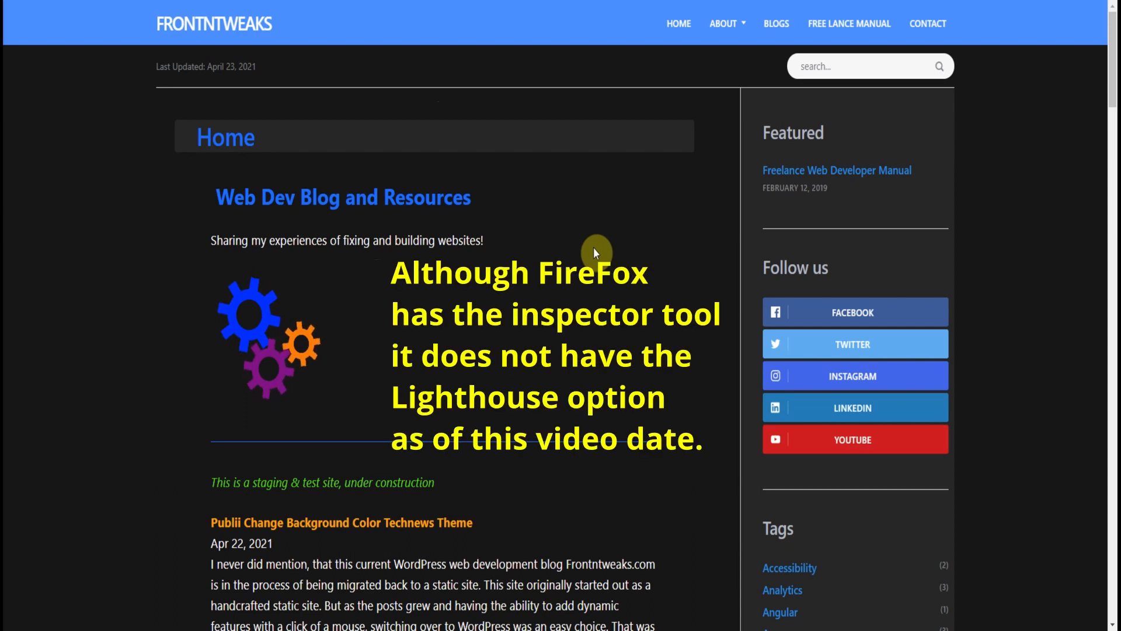
# Open Chrome DevTools via the page's right-click Inspect option.
pyautogui.rightClick(594, 253)
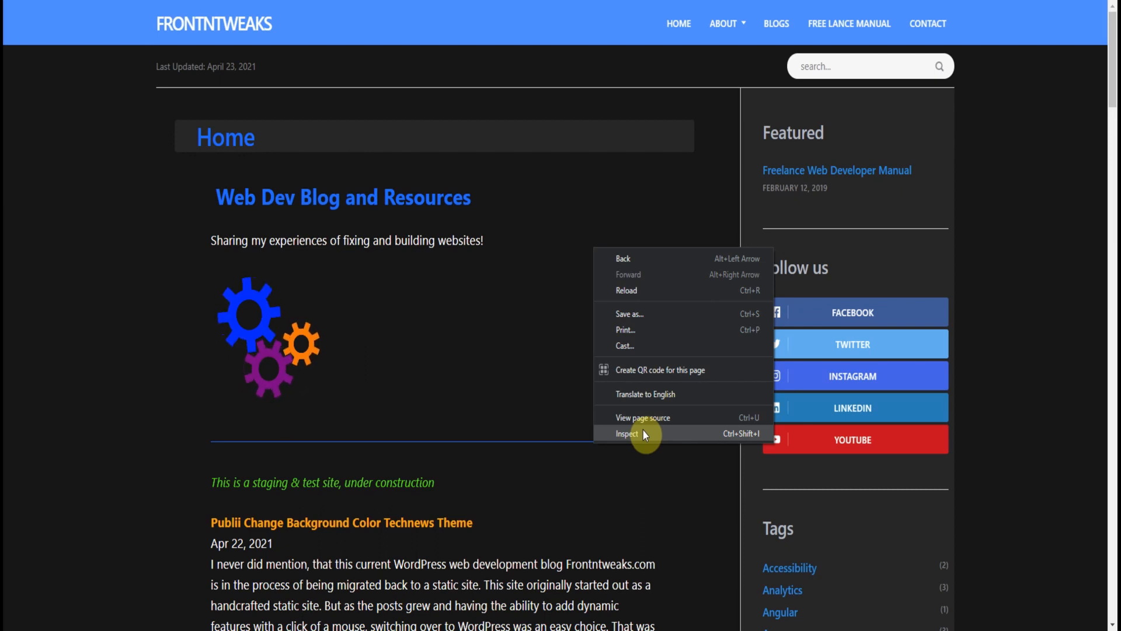
pyautogui.click(627, 434)
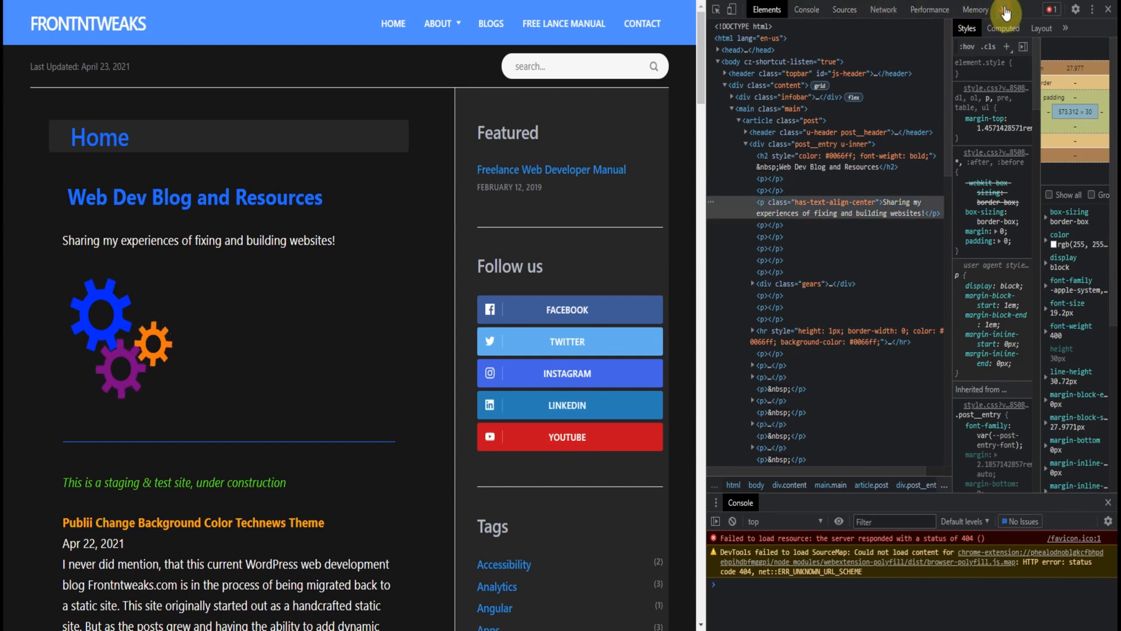
# Run a desktop Lighthouse audit from the DevTools Lighthouse panel with all categories checked.
pyautogui.click(1002, 9)
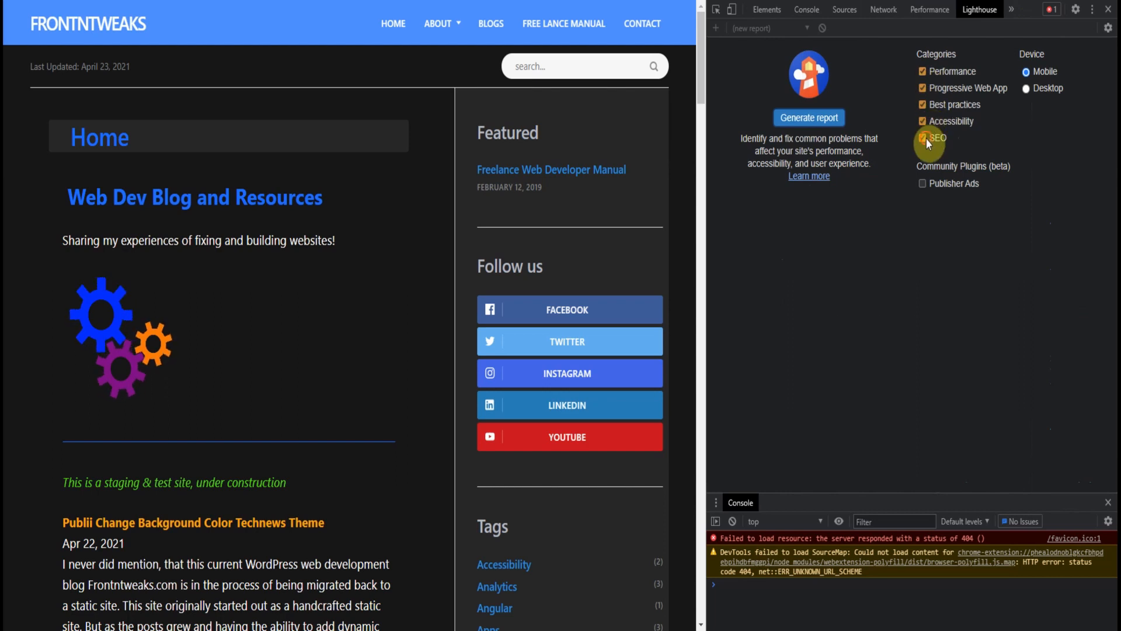
pyautogui.click(923, 120)
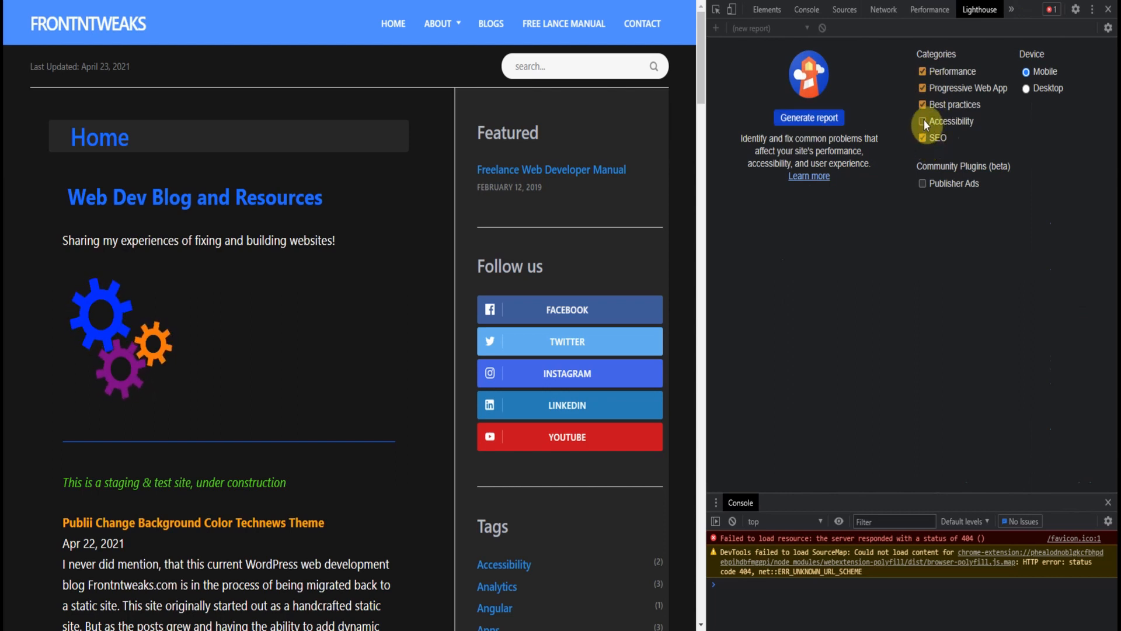
pyautogui.click(923, 120)
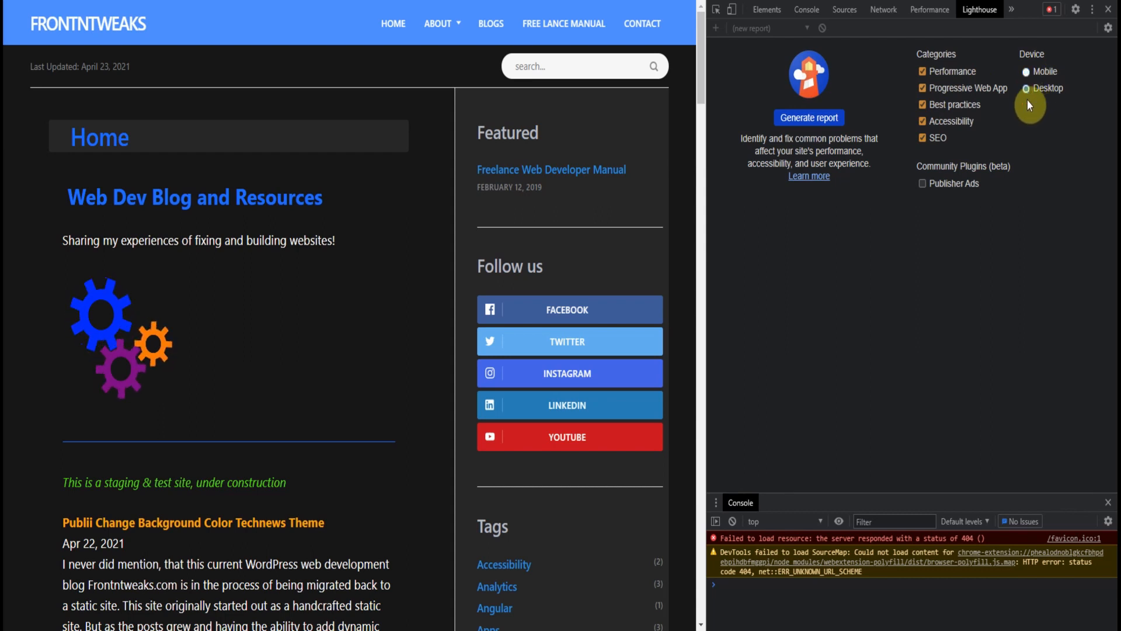
pyautogui.click(1026, 87)
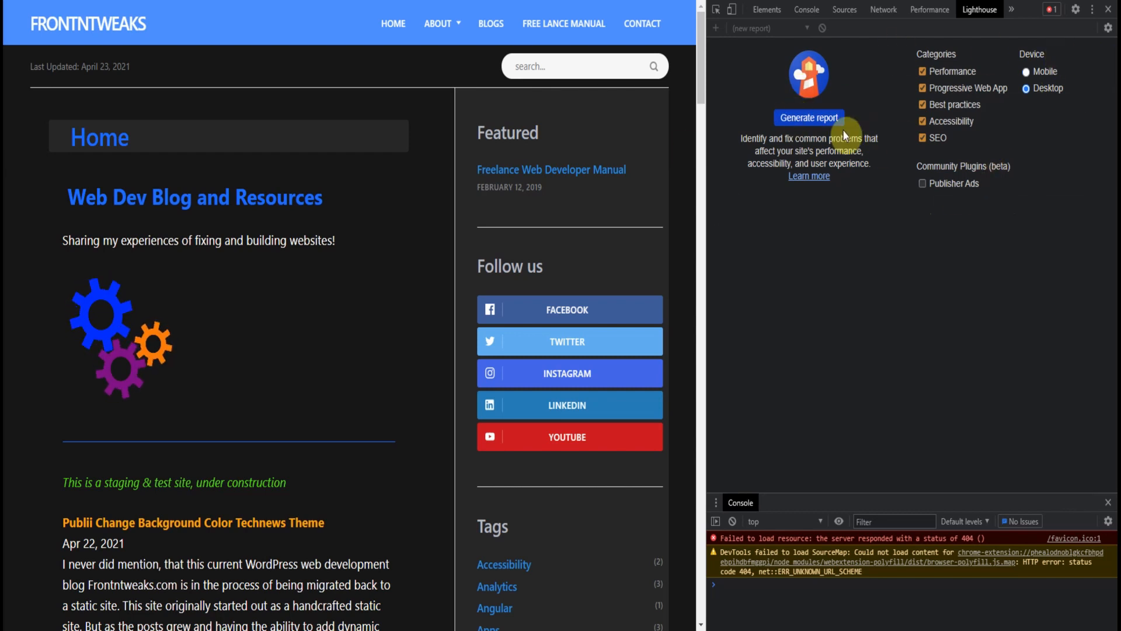
pyautogui.click(809, 117)
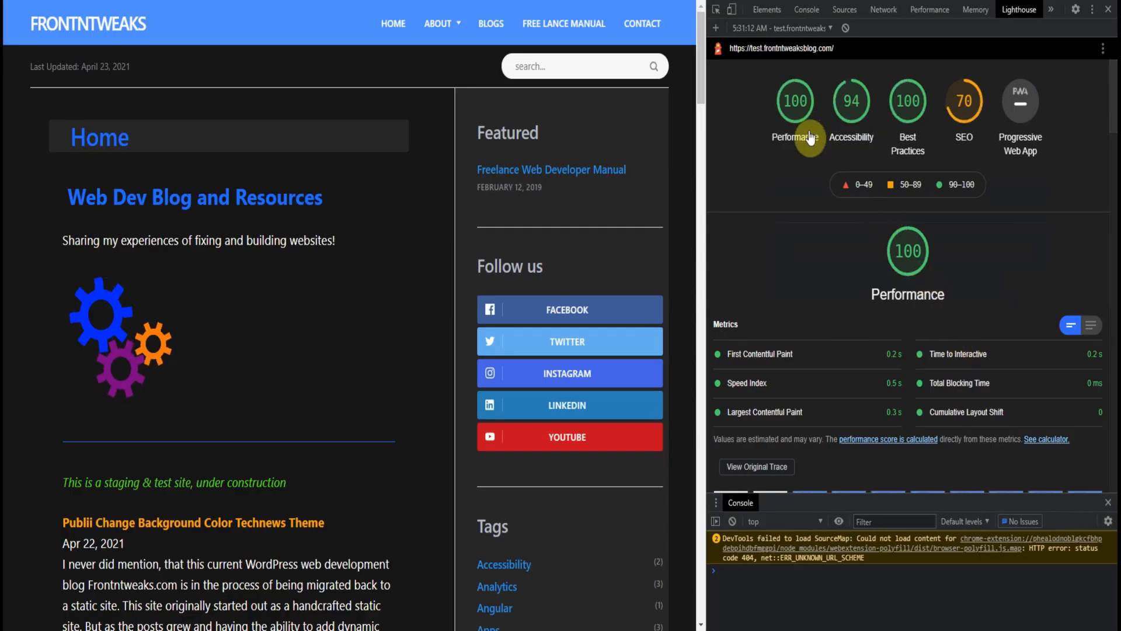
pyautogui.moveTo(963, 111)
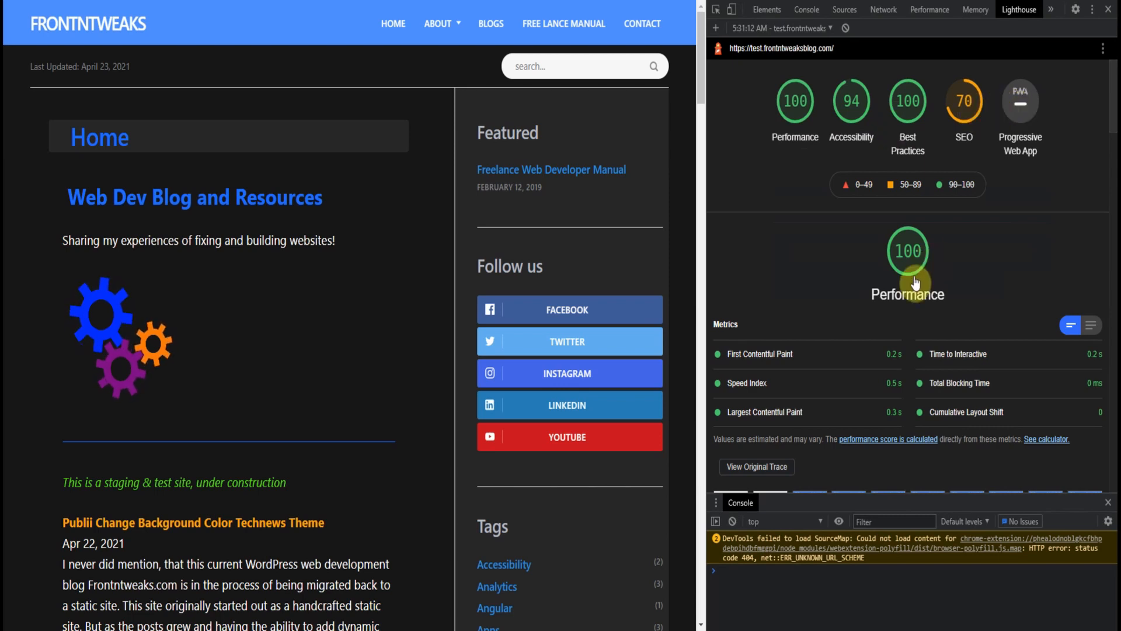
# Review the DevTools Lighthouse report, jumping to the SEO 70 section and down to Runtime Settings.
pyautogui.scroll(-3)
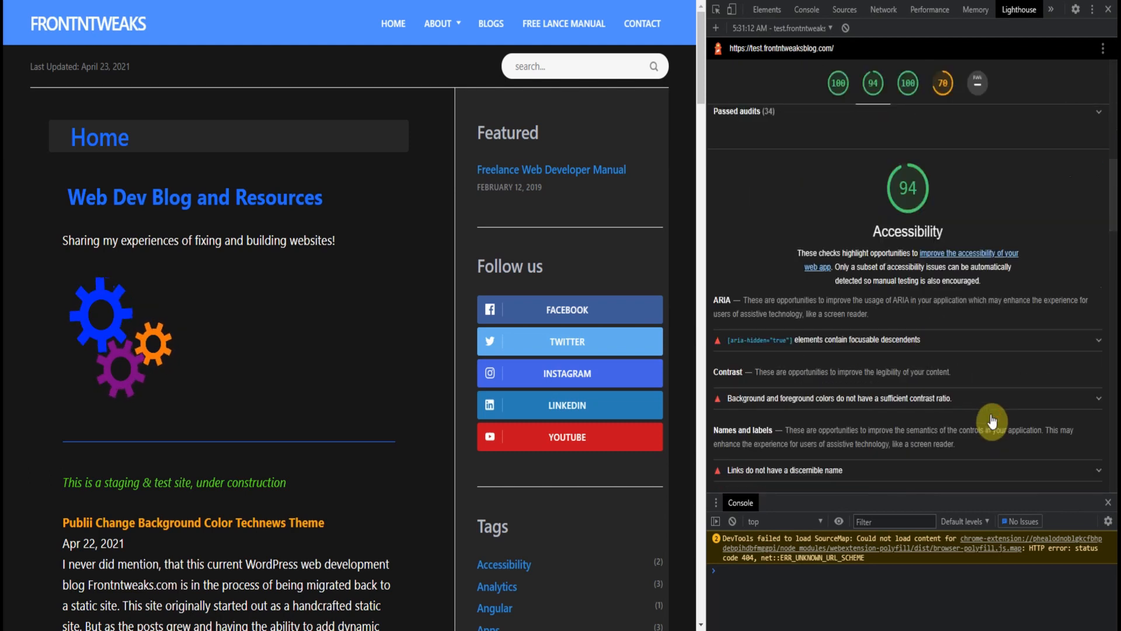
pyautogui.click(941, 83)
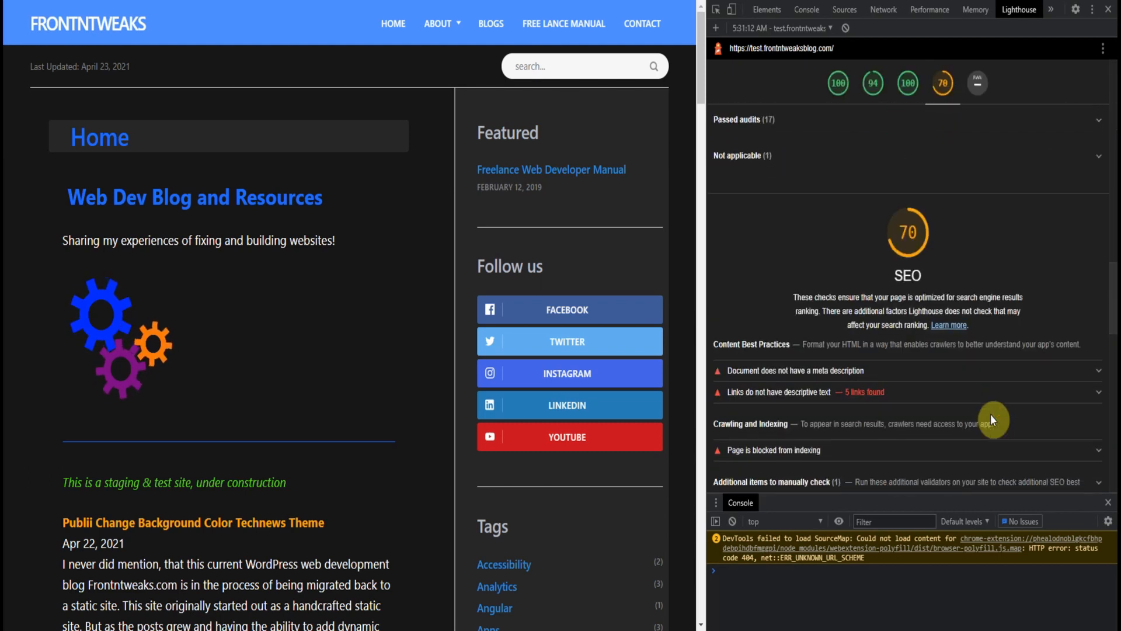
pyautogui.scroll(-3)
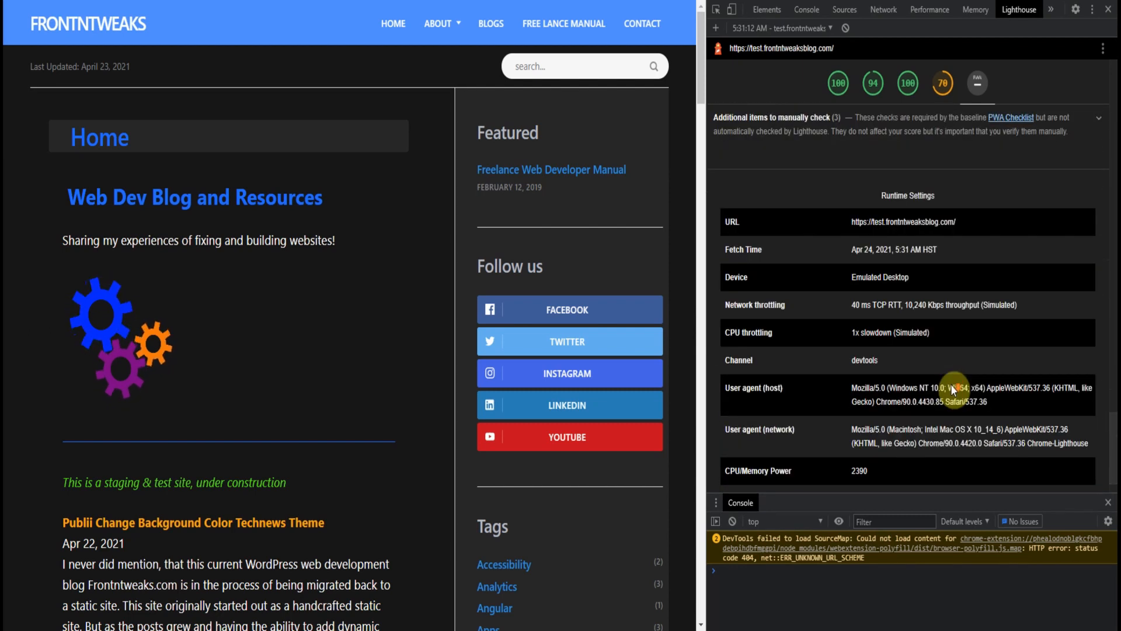
pyautogui.scroll(-3)
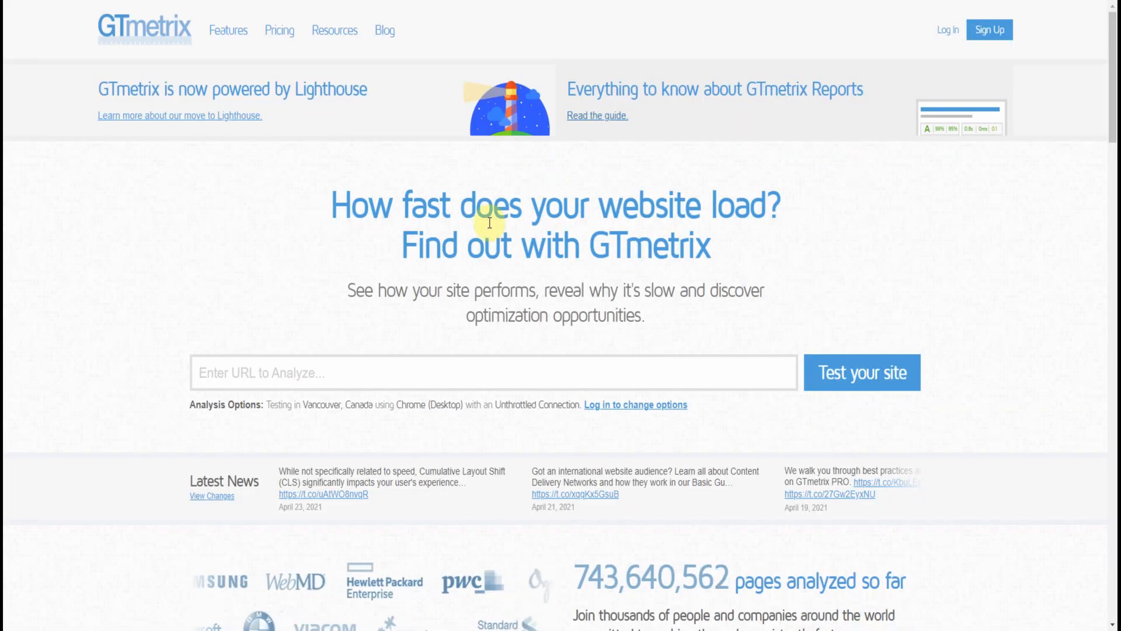
pyautogui.click(486, 372)
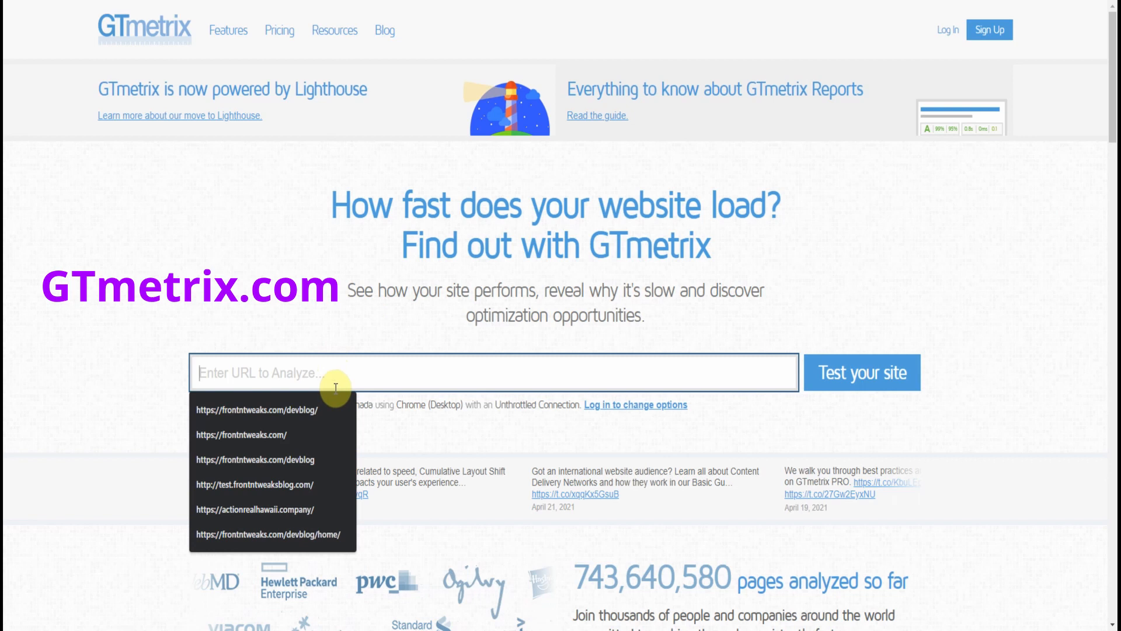
pyautogui.write('https://')
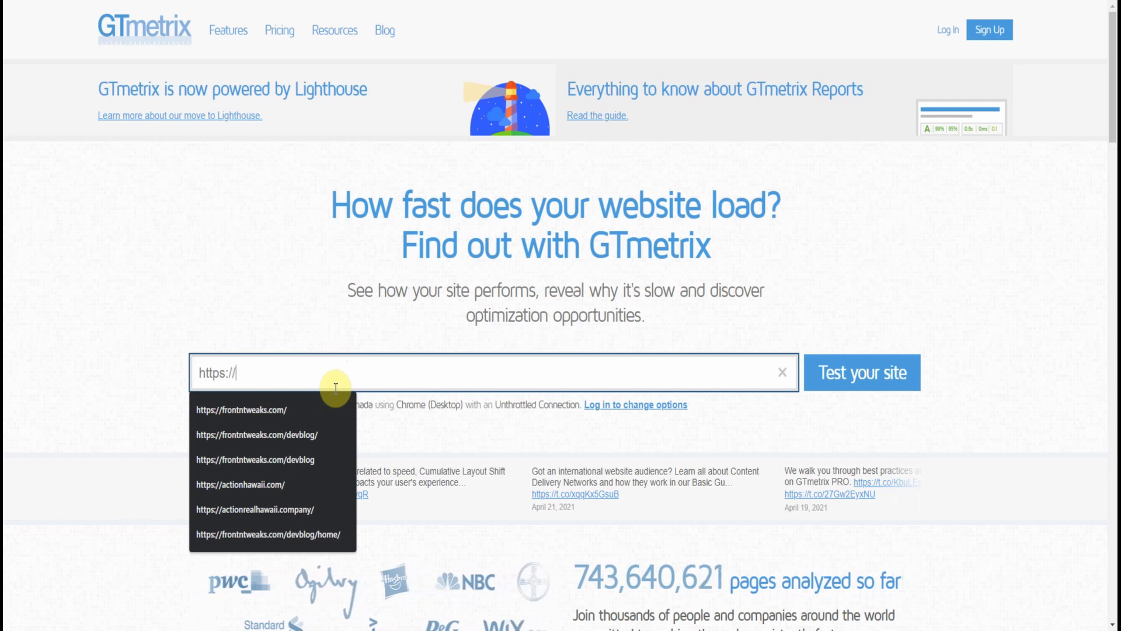
pyautogui.write('test')
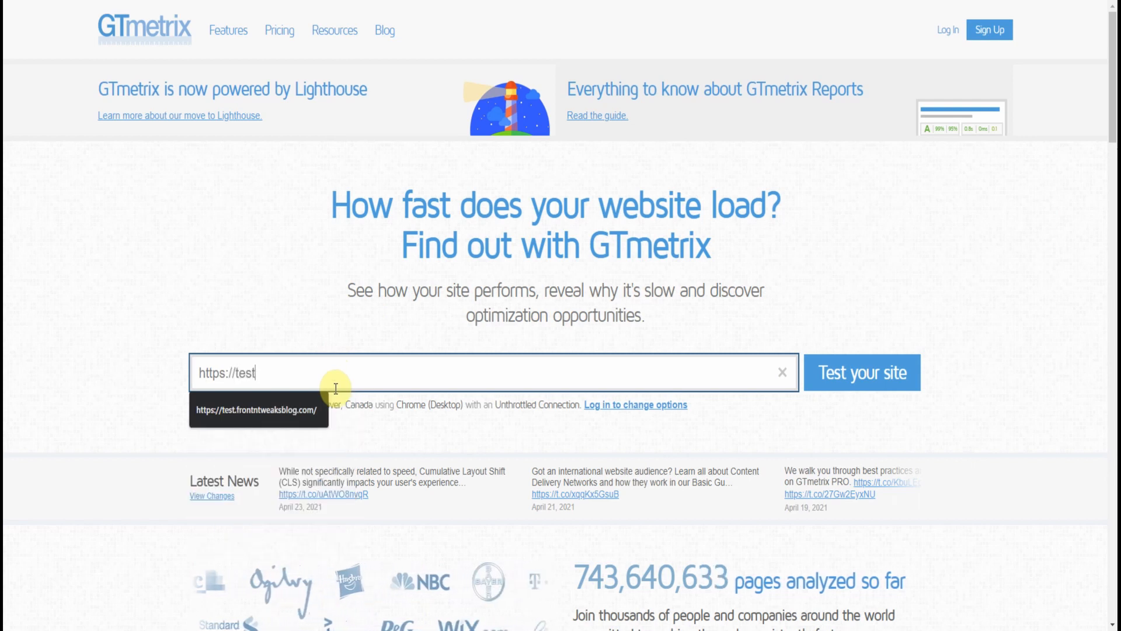
pyautogui.write('.frontntweaksblog.com/')
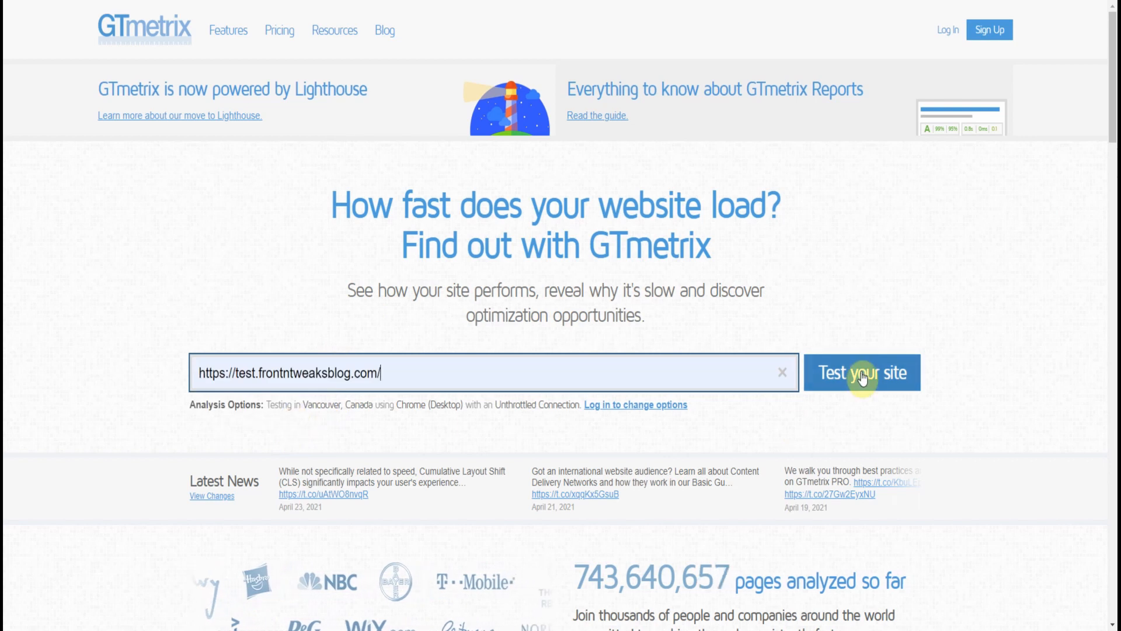
pyautogui.click(861, 373)
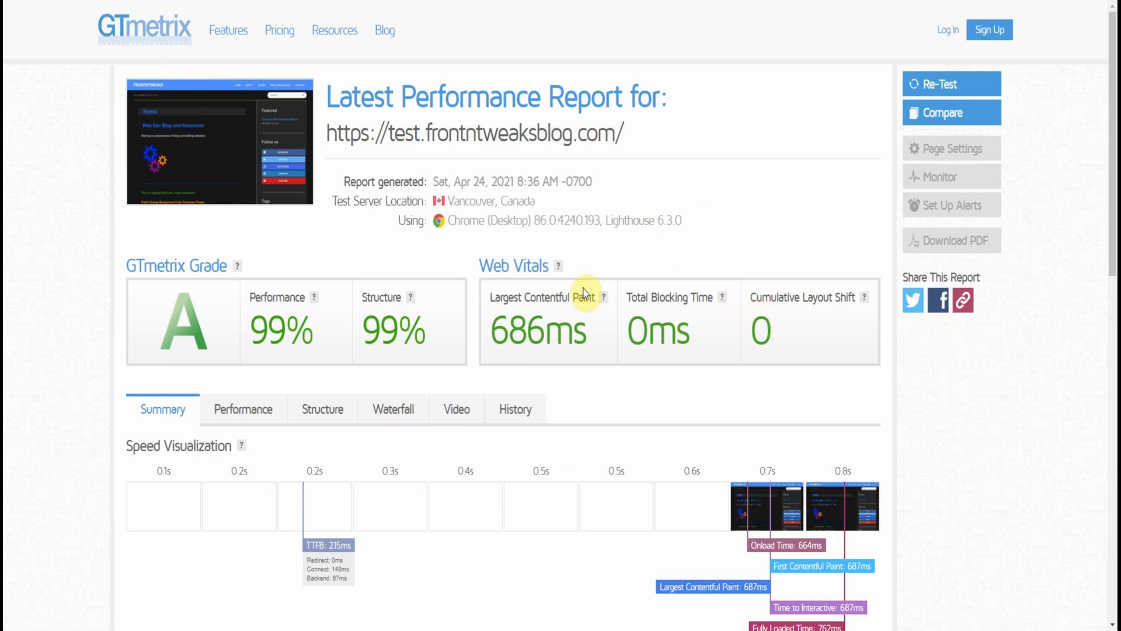
pyautogui.moveTo(236, 303)
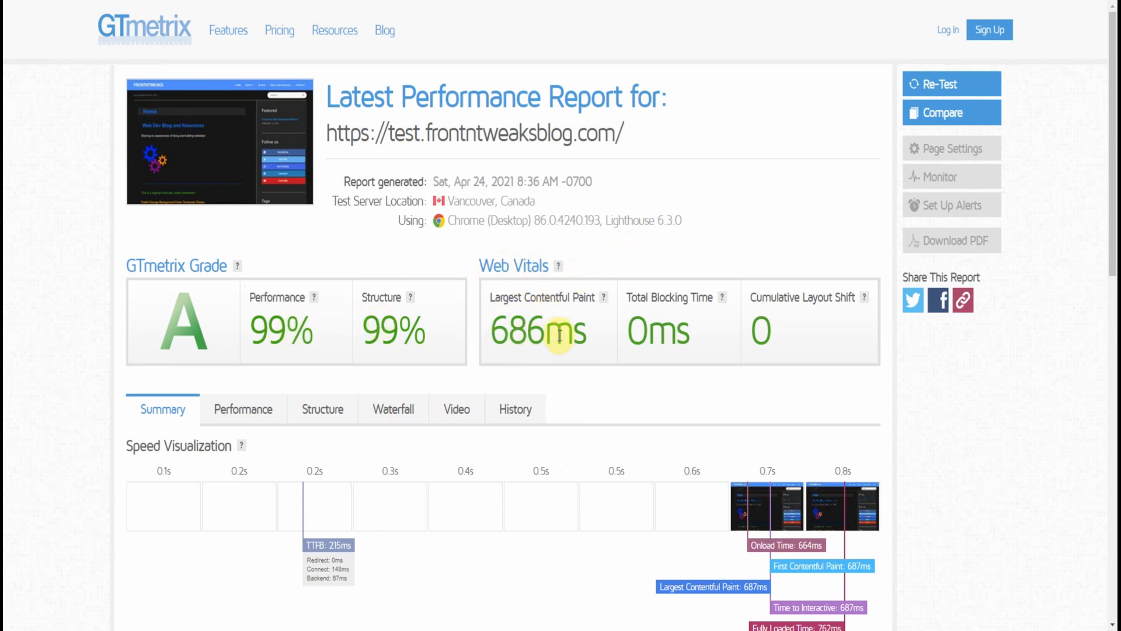
pyautogui.moveTo(641, 333)
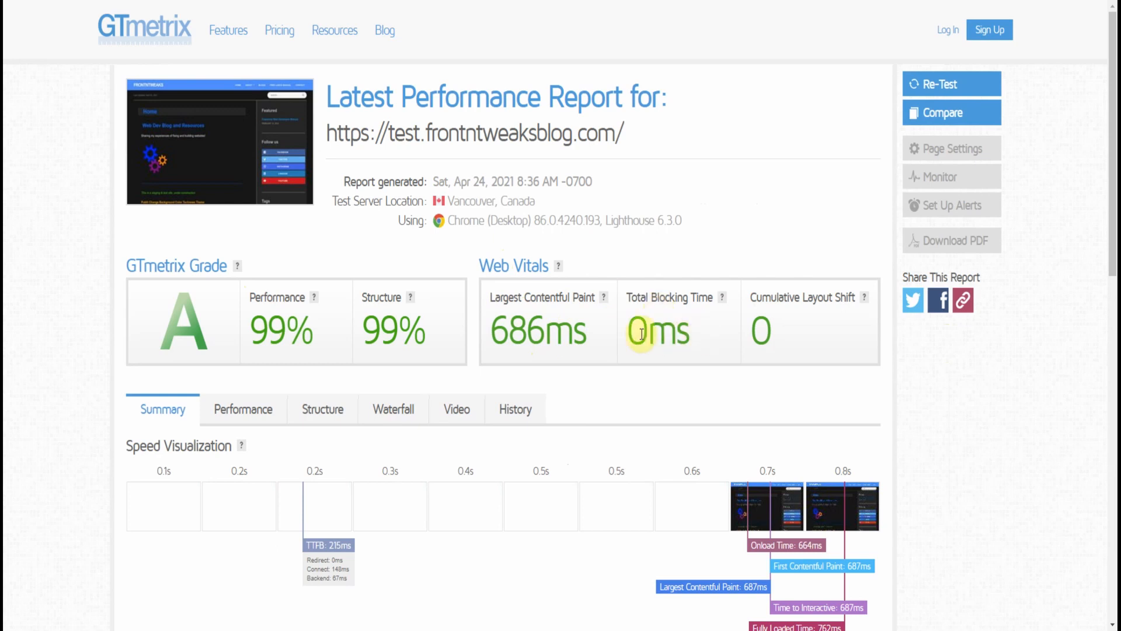
pyautogui.moveTo(798, 329)
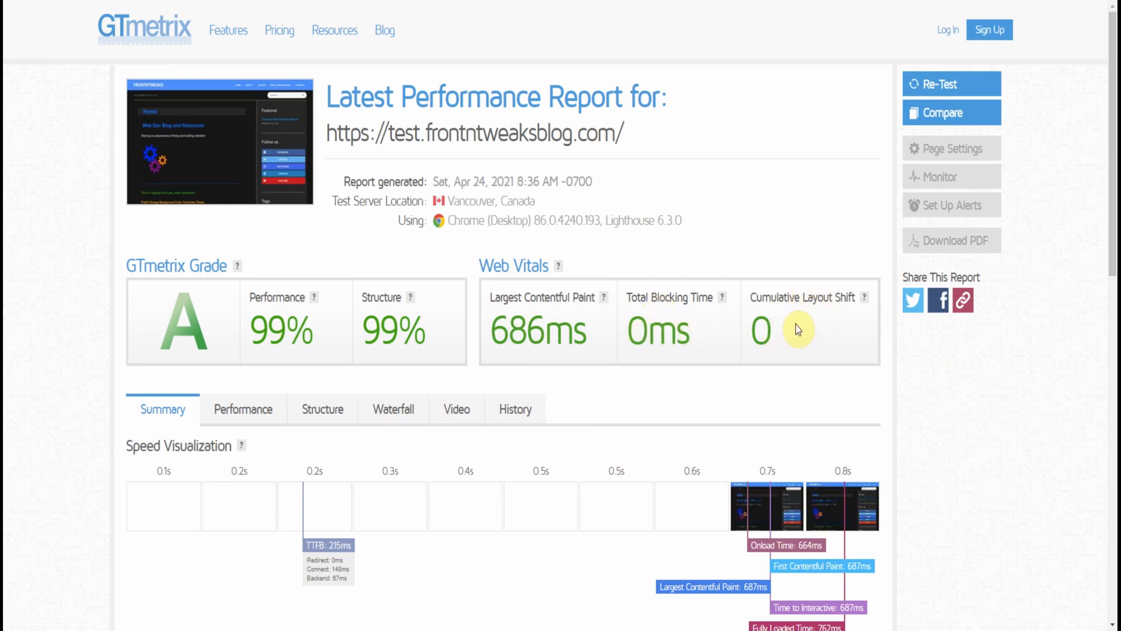
# Scroll through the GTmetrix report's Speed Visualization, five low-impact Top Issues and Page Details (21.0KB, 4 requests, 762ms).
pyautogui.scroll(-3)
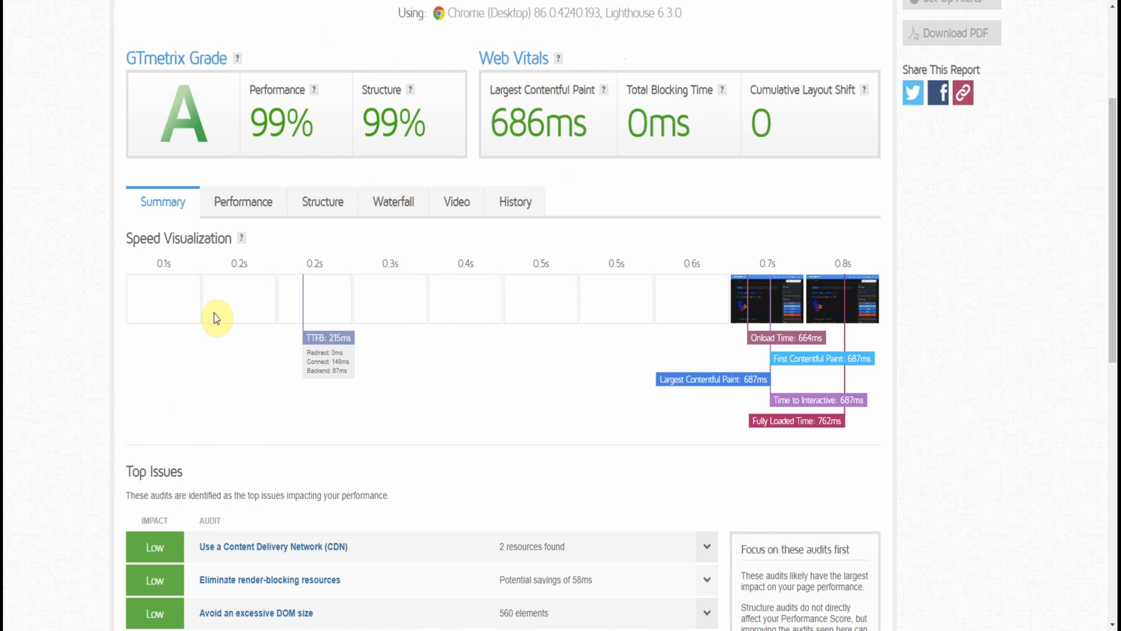
pyautogui.moveTo(464, 292)
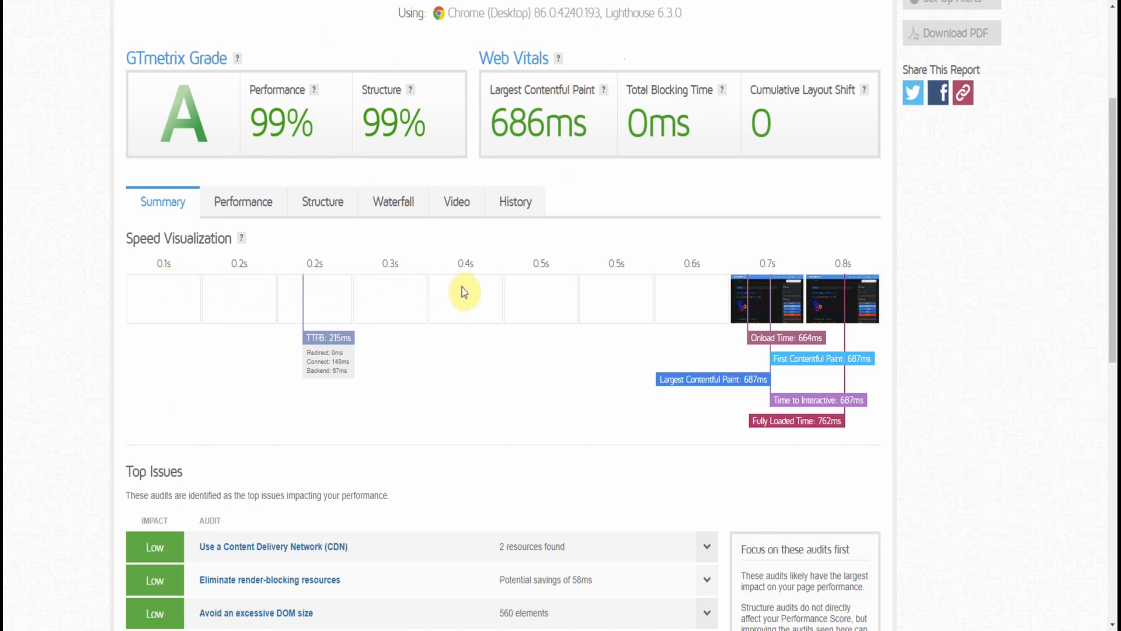
pyautogui.moveTo(757, 298)
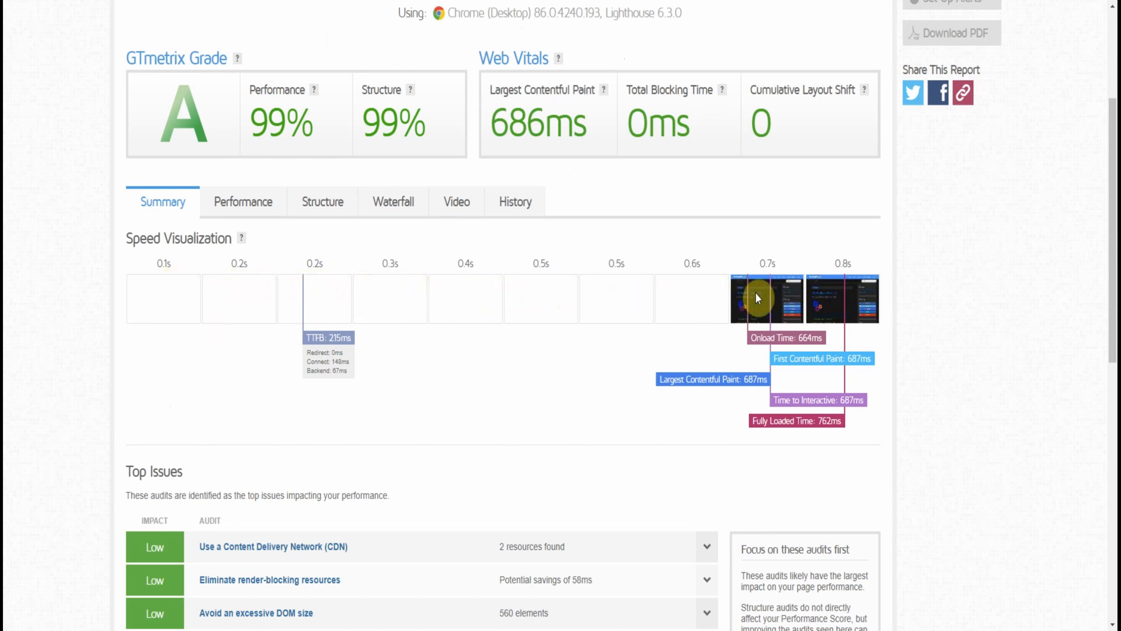
pyautogui.moveTo(852, 314)
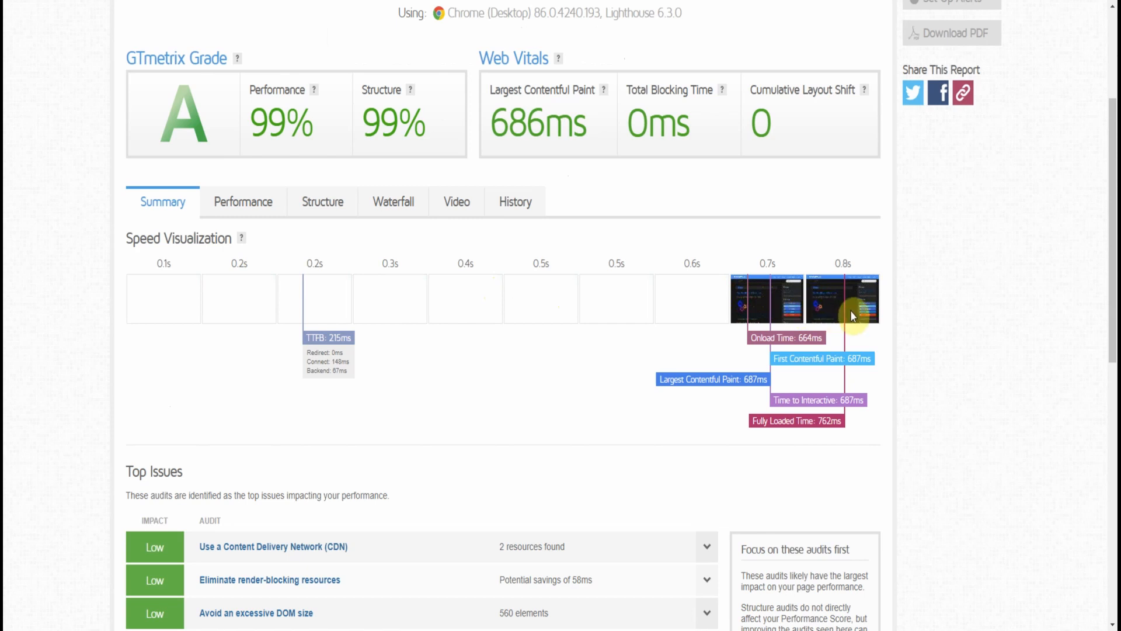
pyautogui.scroll(-3)
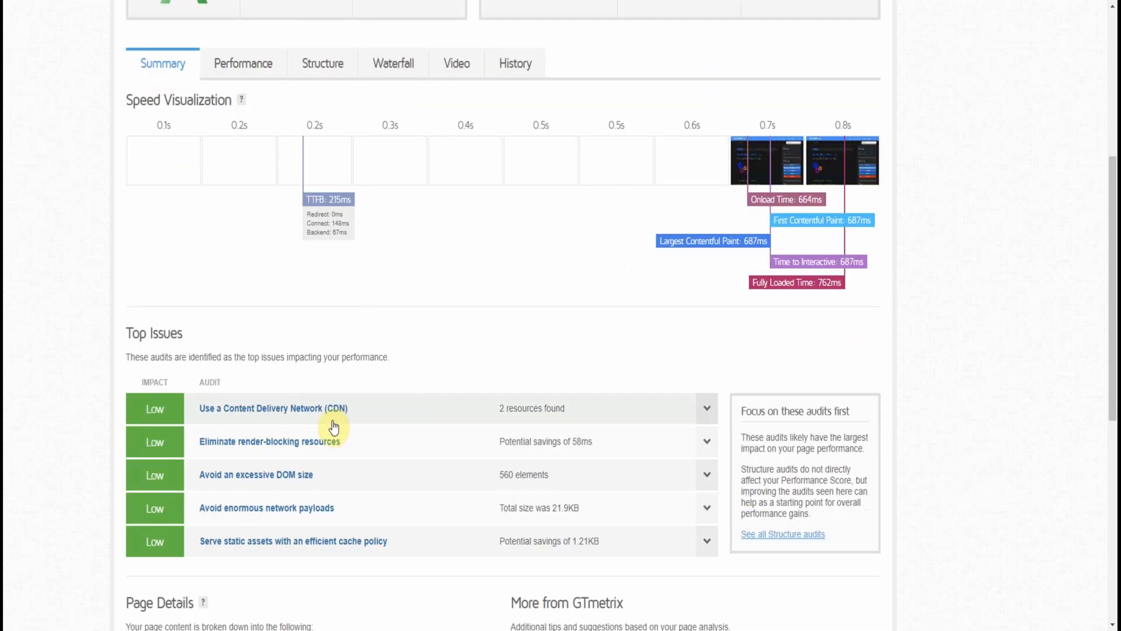
pyautogui.moveTo(313, 499)
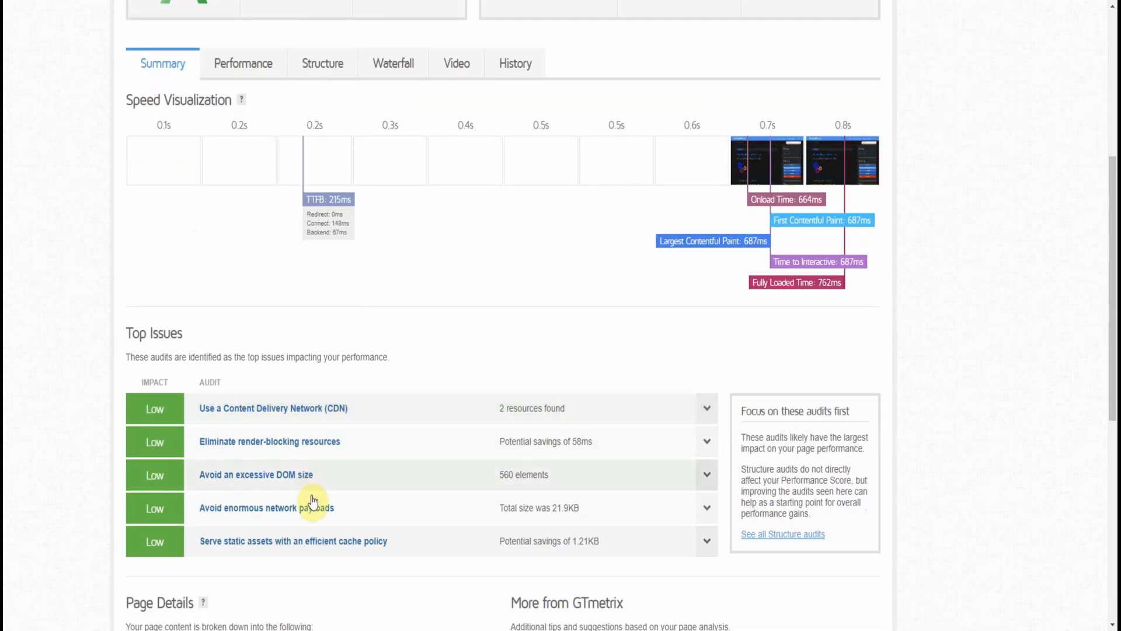
pyautogui.moveTo(681, 412)
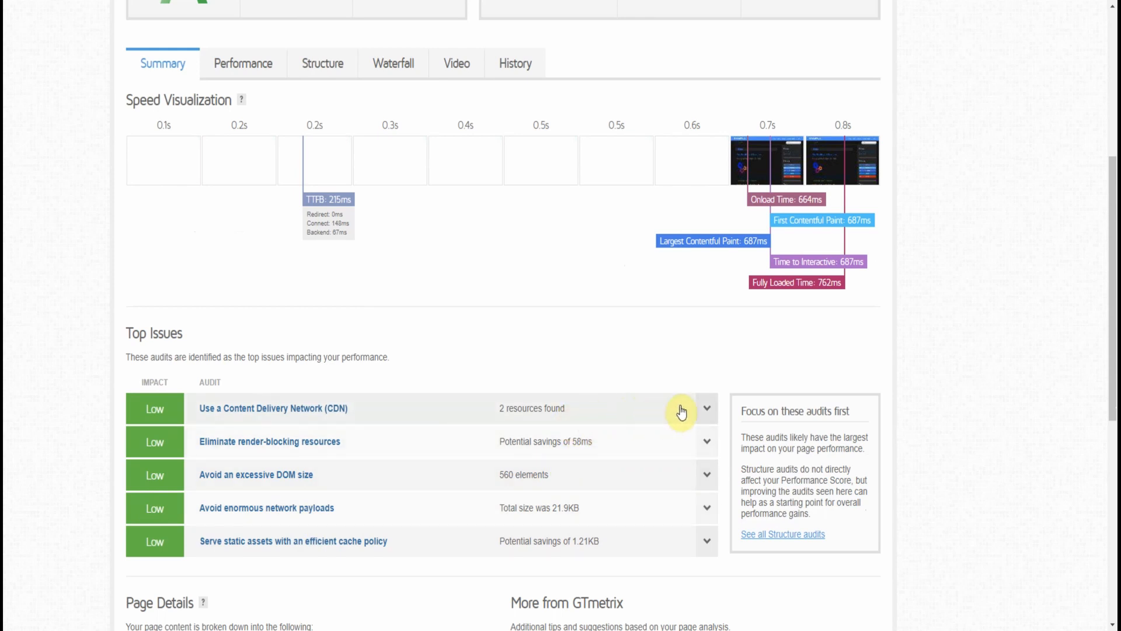
pyautogui.scroll(-3)
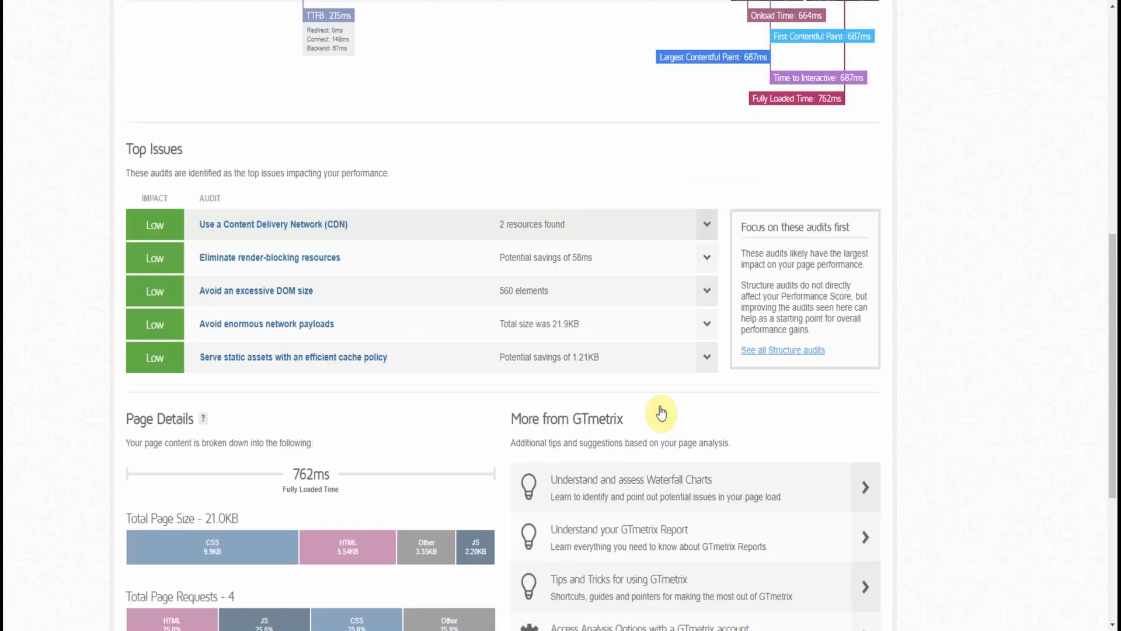
pyautogui.scroll(-3)
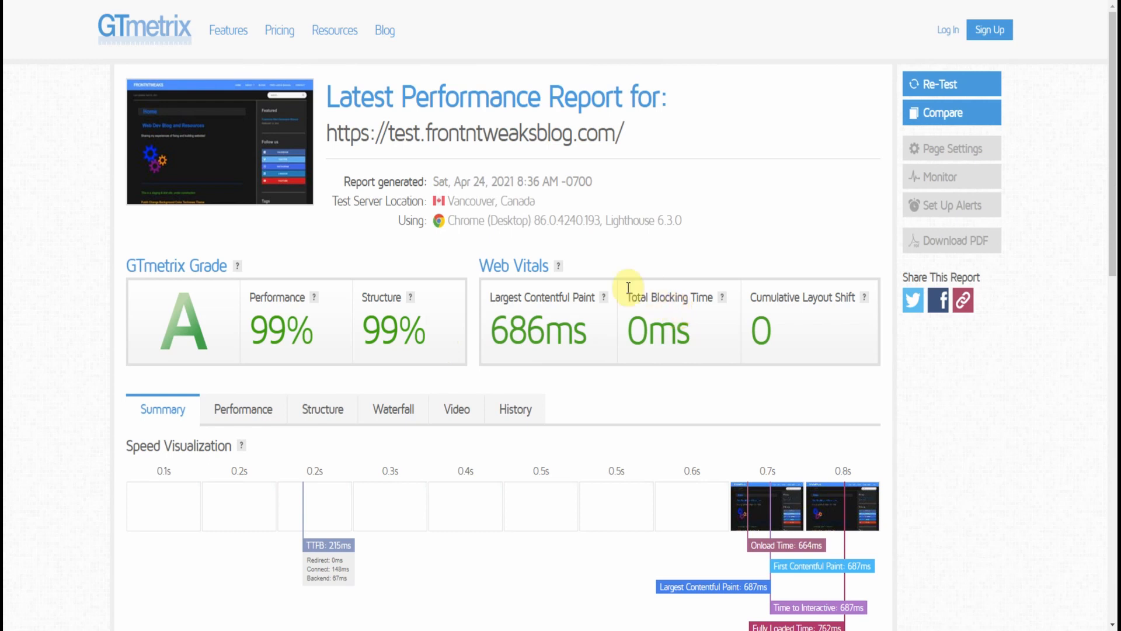
pyautogui.moveTo(551, 196)
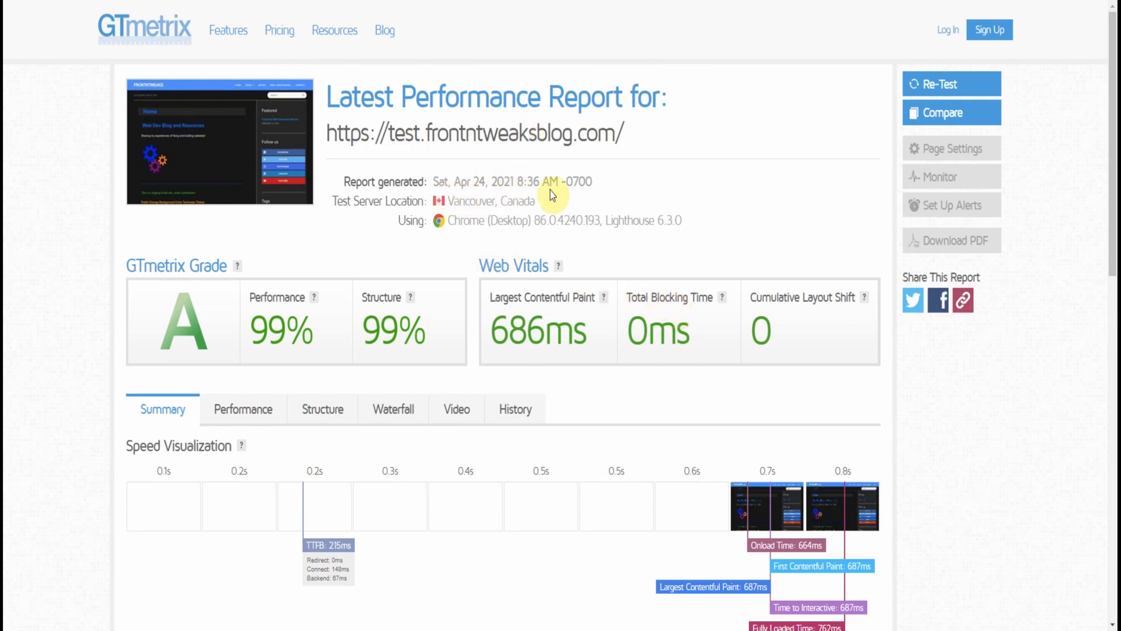
pyautogui.moveTo(809, 178)
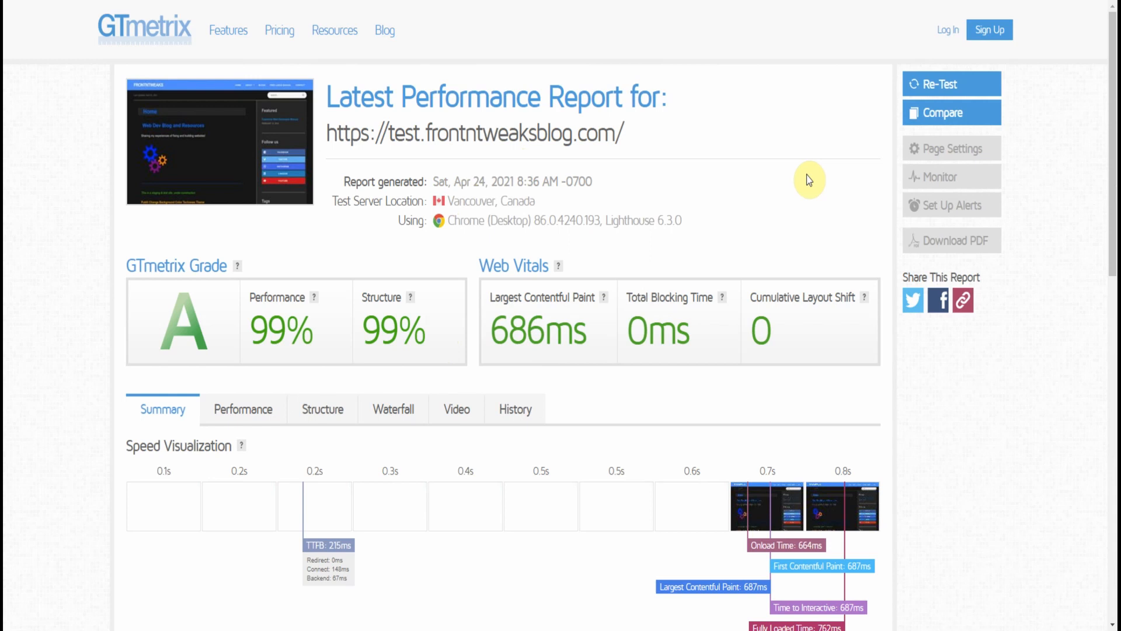
pyautogui.moveTo(786, 122)
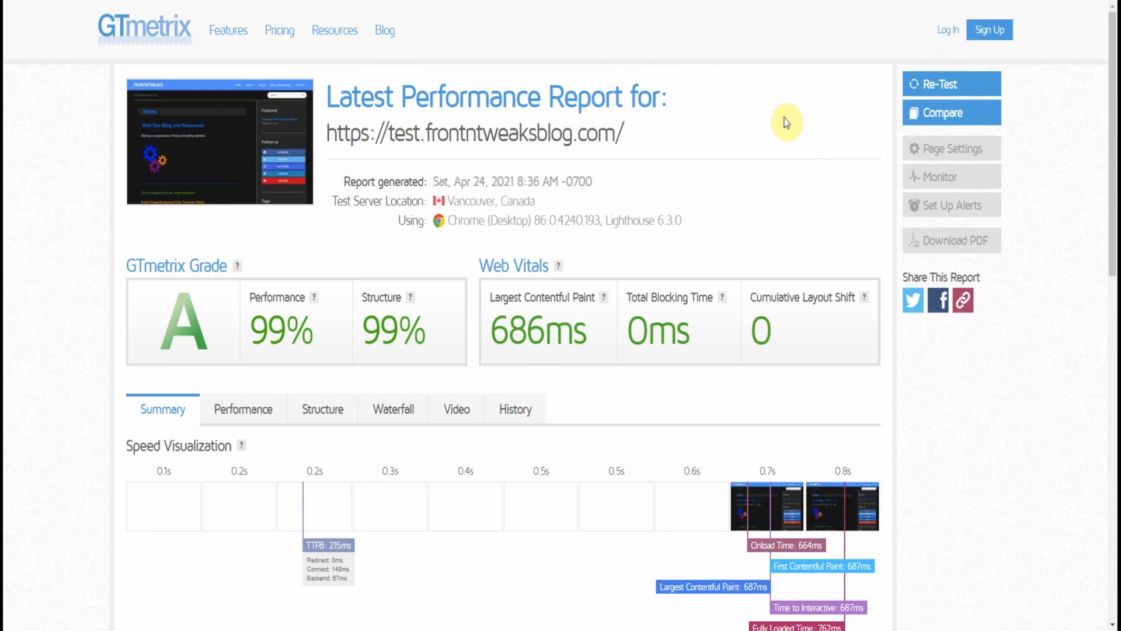